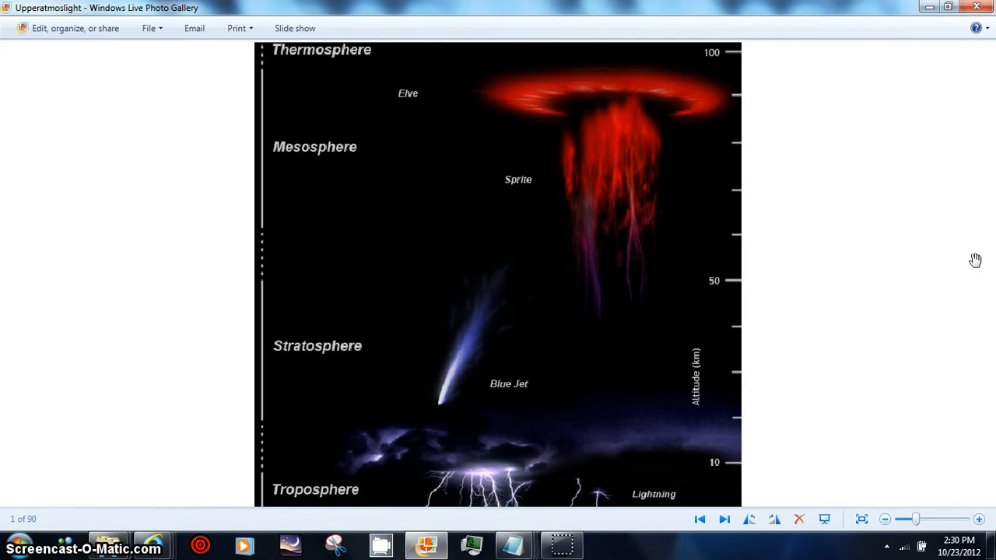
pyautogui.moveTo(789, 81)
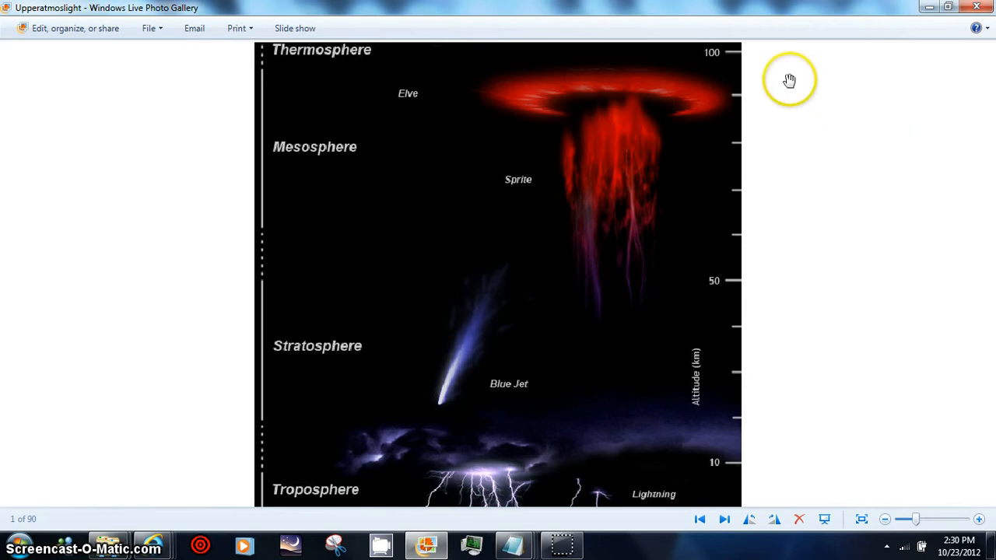
pyautogui.moveTo(760, 72)
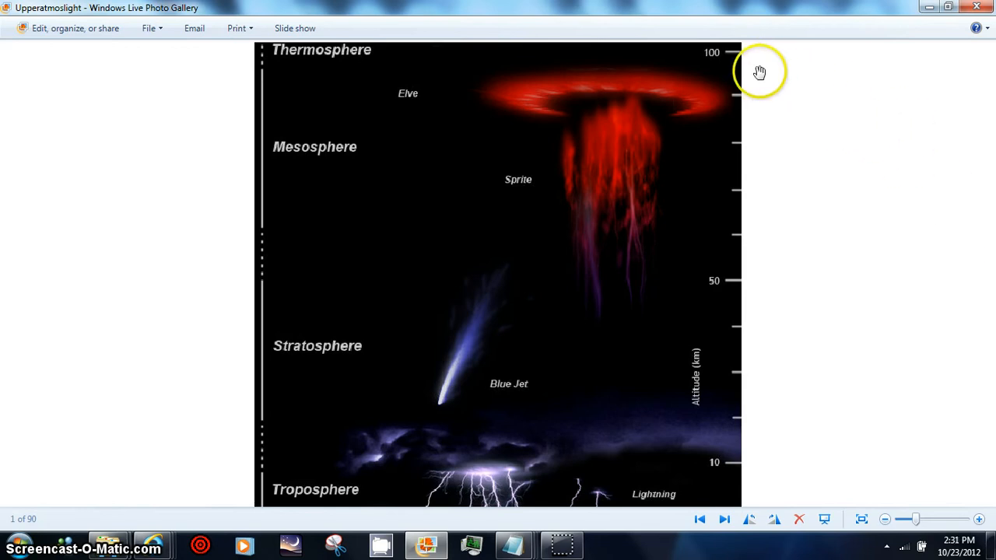
pyautogui.moveTo(933, 168)
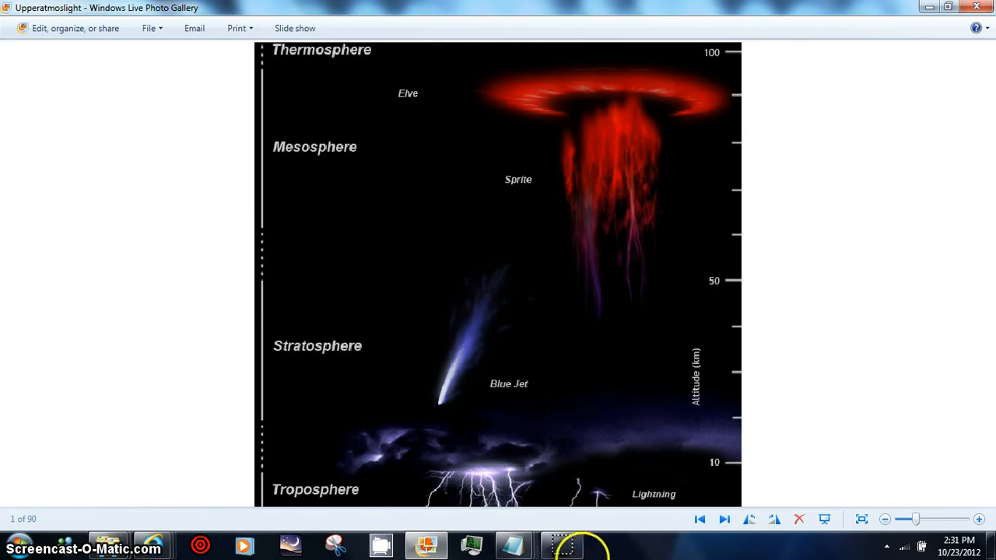
pyautogui.moveTo(562, 545)
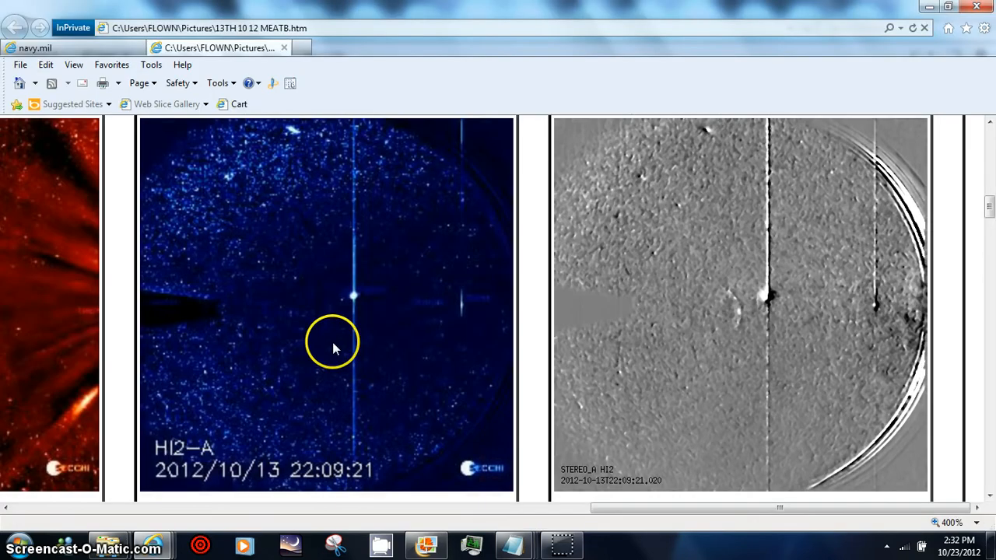
pyautogui.moveTo(915, 322)
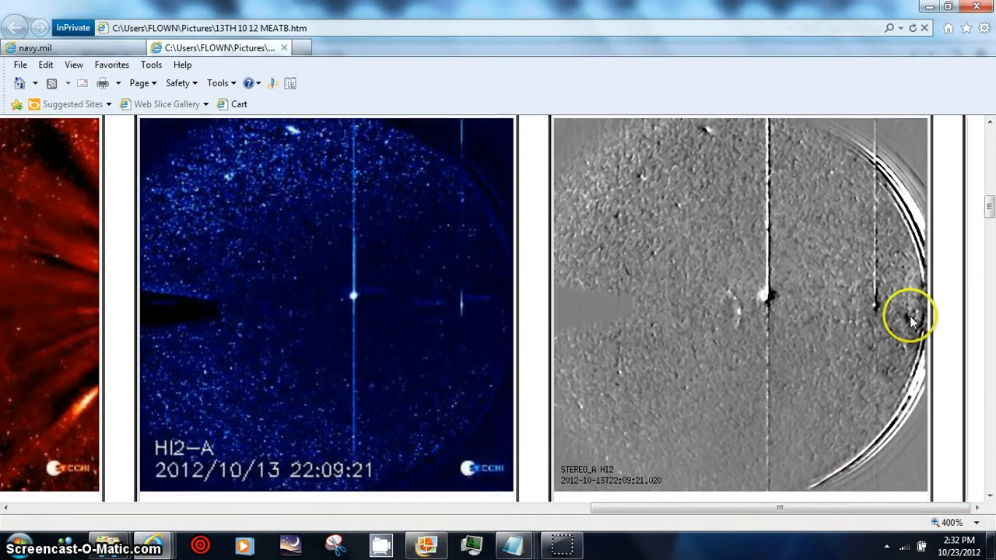
pyautogui.moveTo(738, 317)
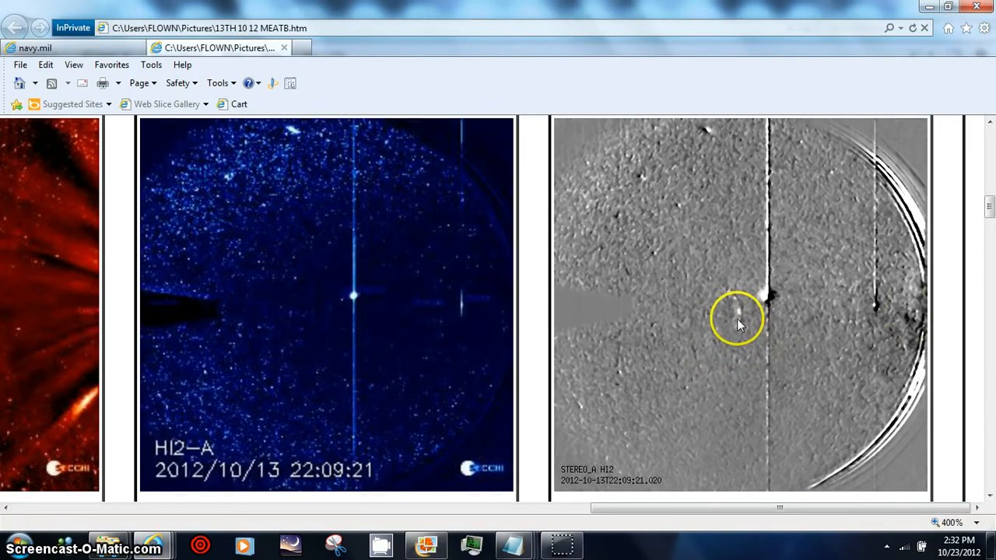
pyautogui.moveTo(732, 321)
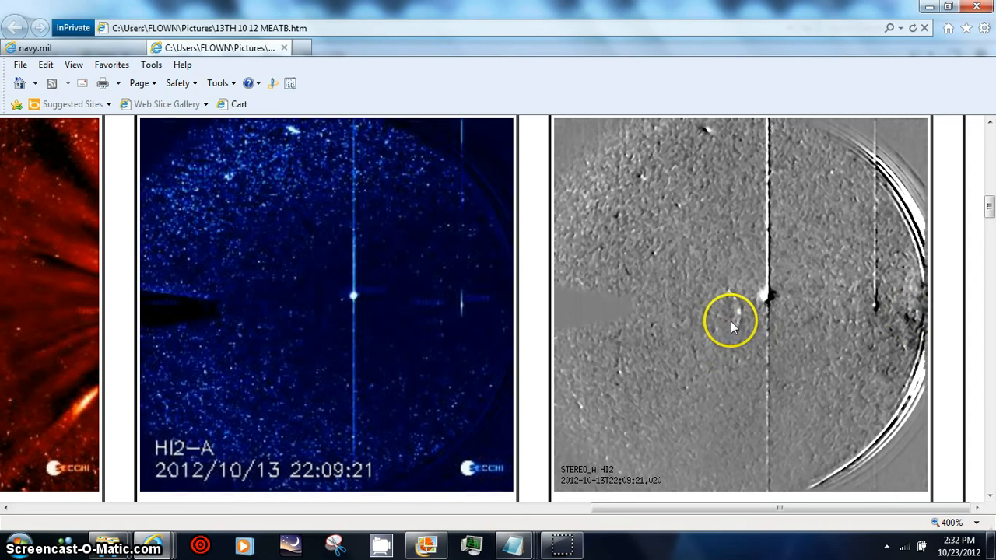
pyautogui.moveTo(728, 356)
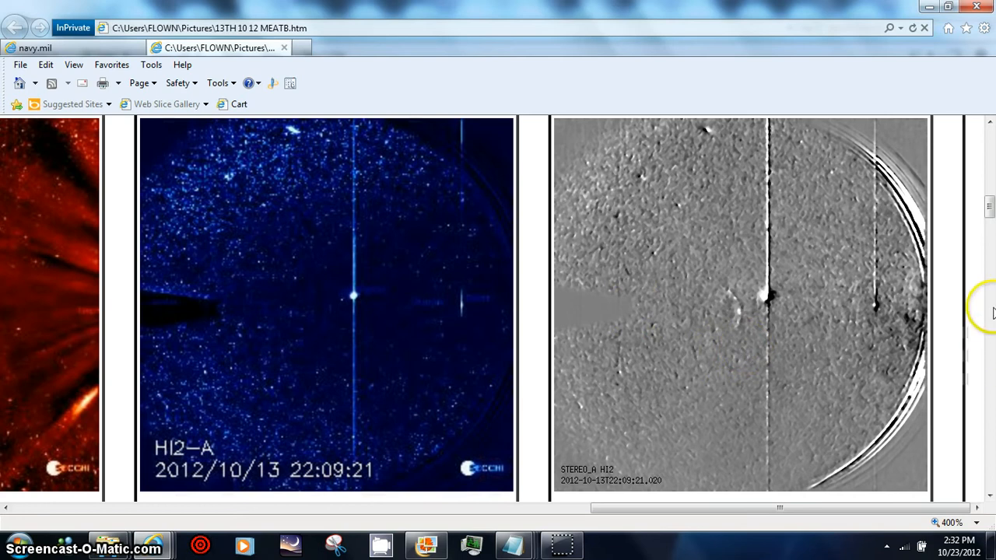
pyautogui.moveTo(392, 345)
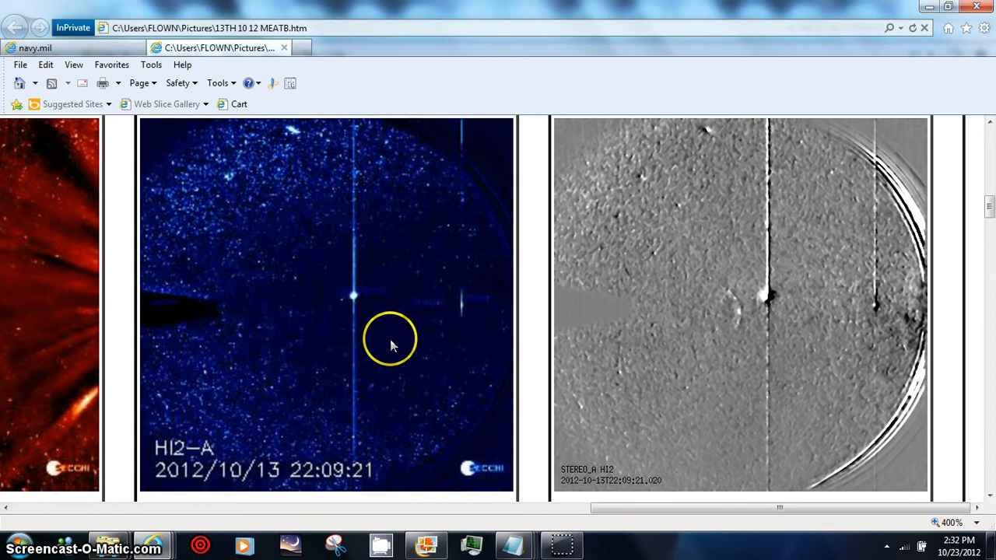
pyautogui.moveTo(372, 322)
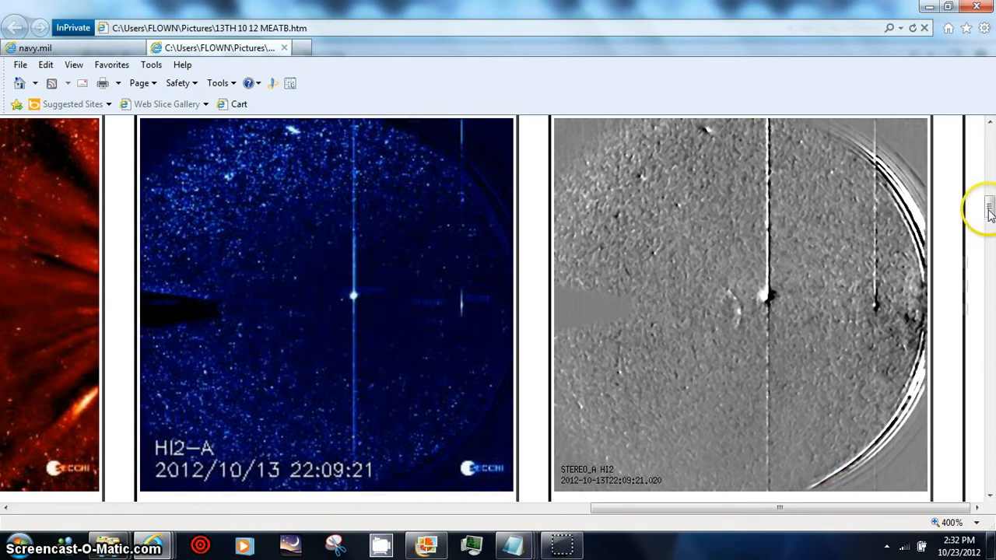
pyautogui.scroll(-3)
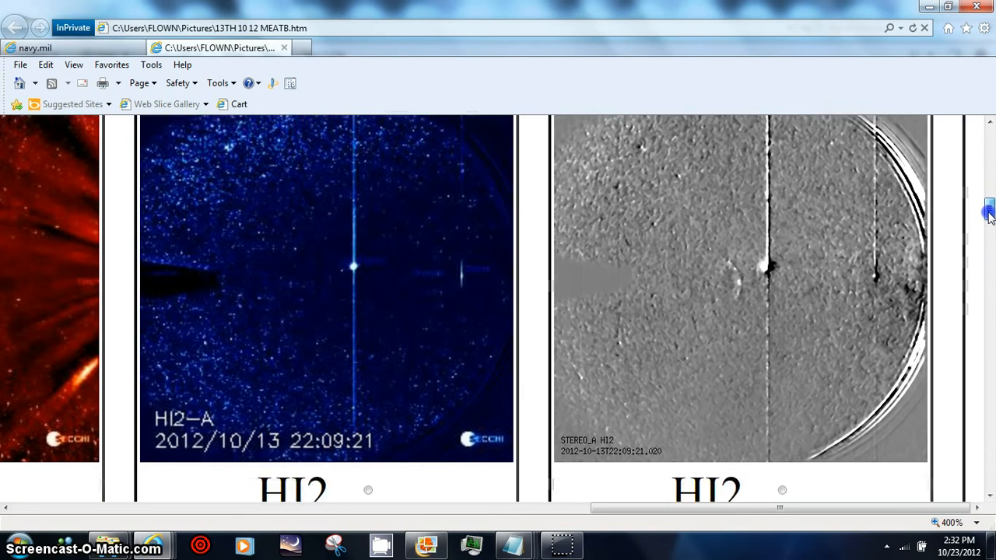
pyautogui.scroll(-3)
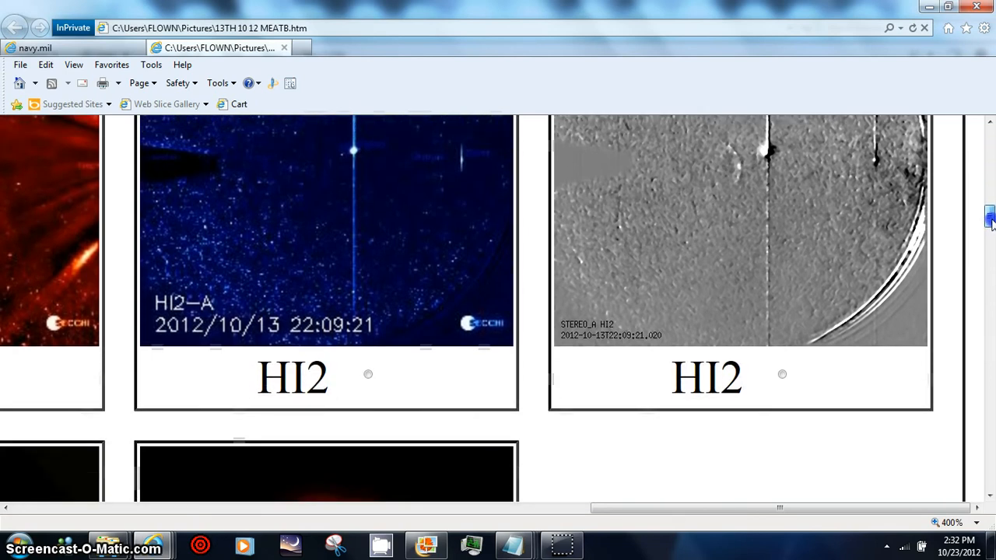
pyautogui.scroll(-3)
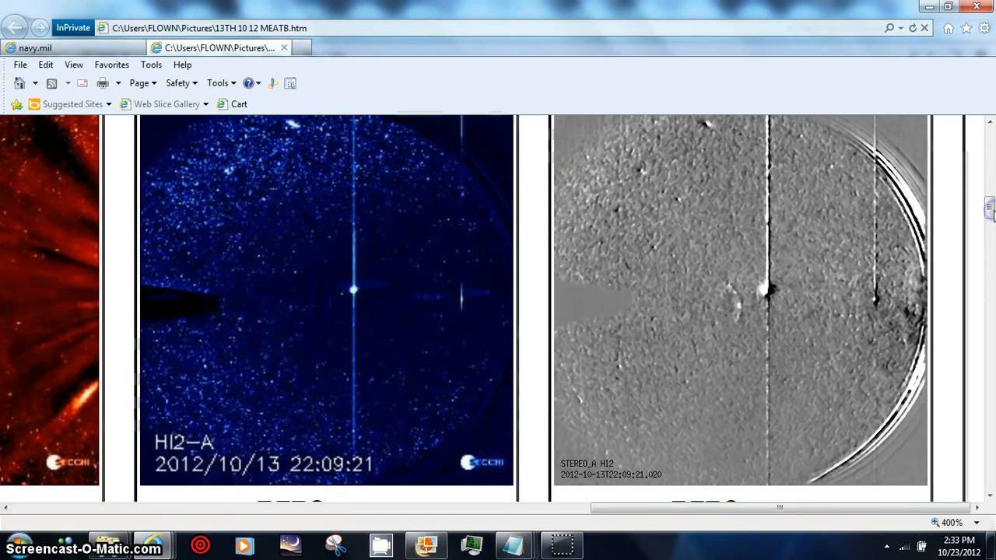
pyautogui.moveTo(656, 455)
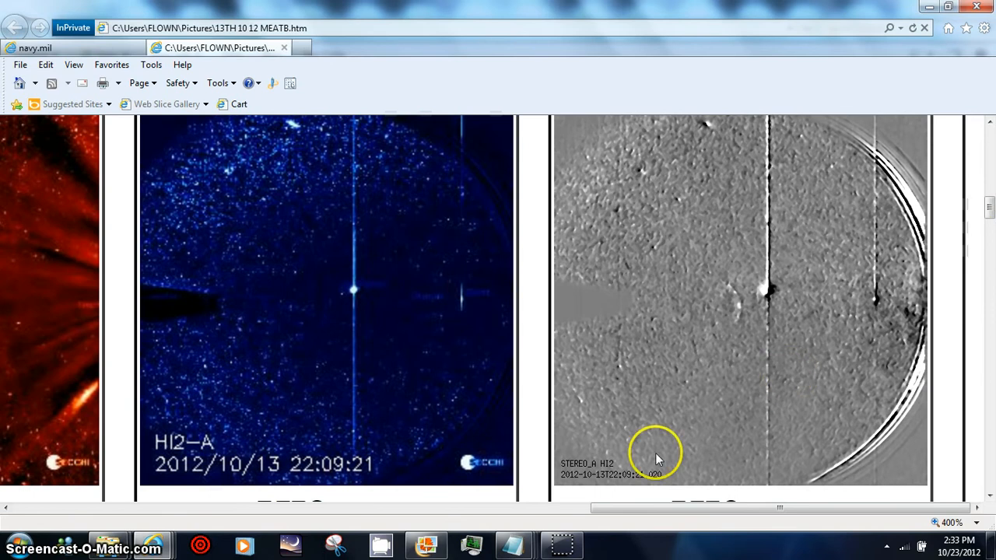
pyautogui.moveTo(993, 303)
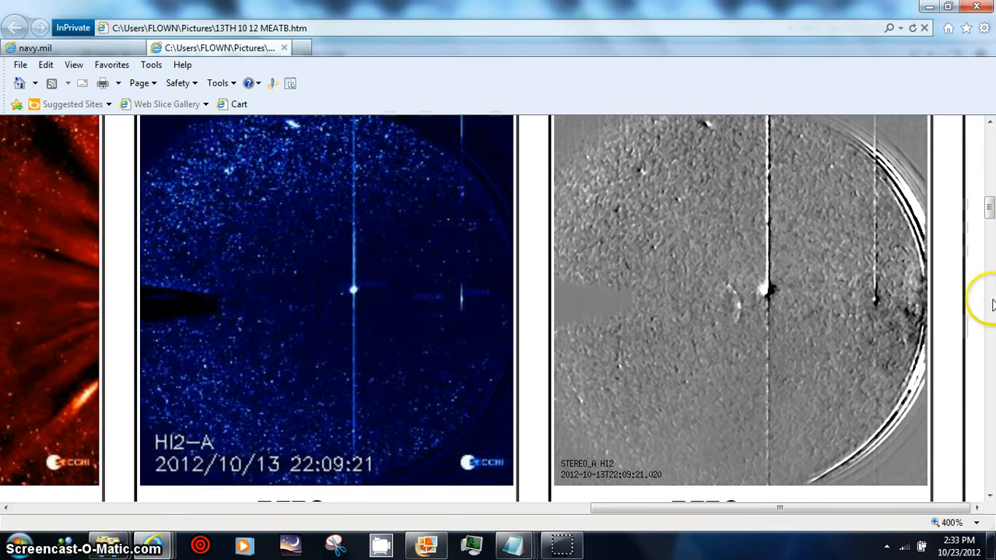
pyautogui.moveTo(797, 299)
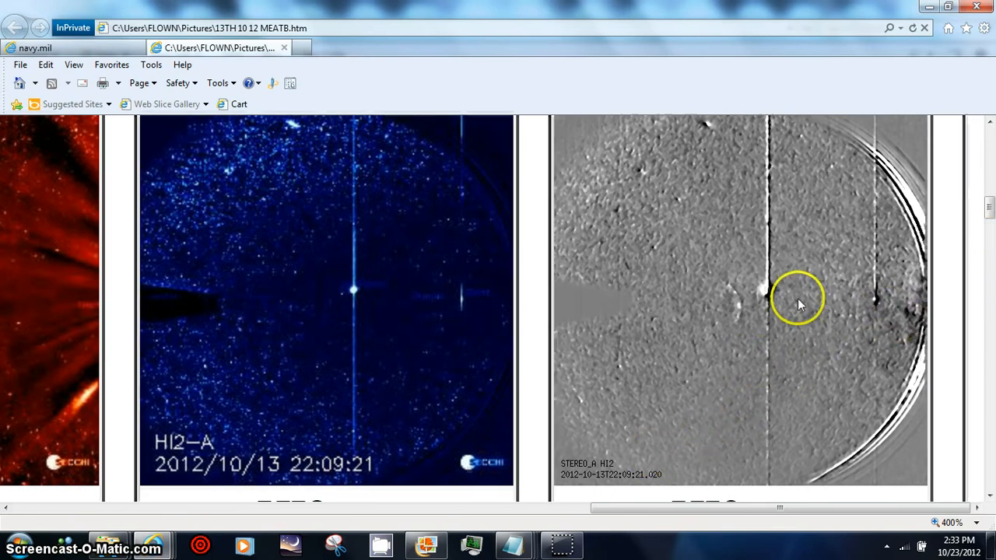
pyautogui.moveTo(735, 292)
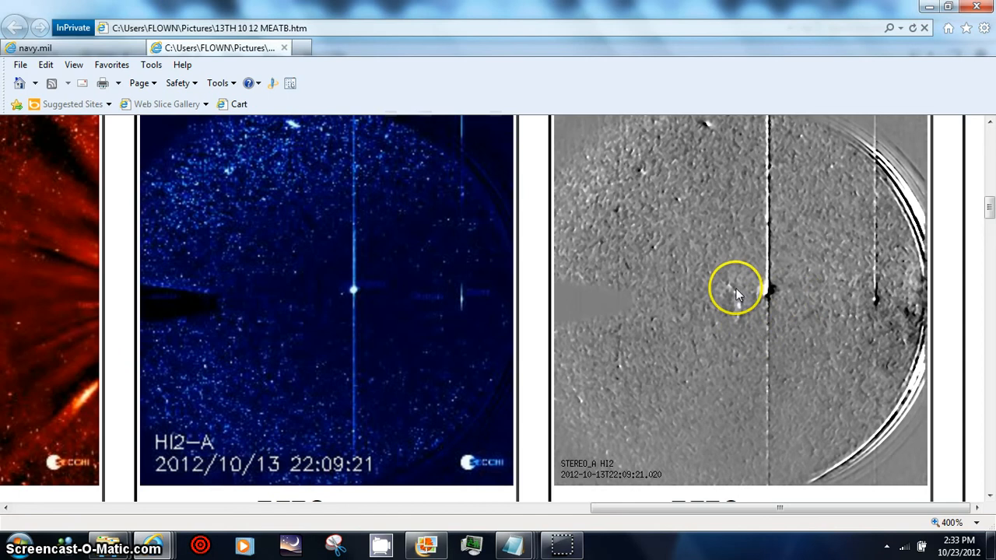
pyautogui.moveTo(557, 303)
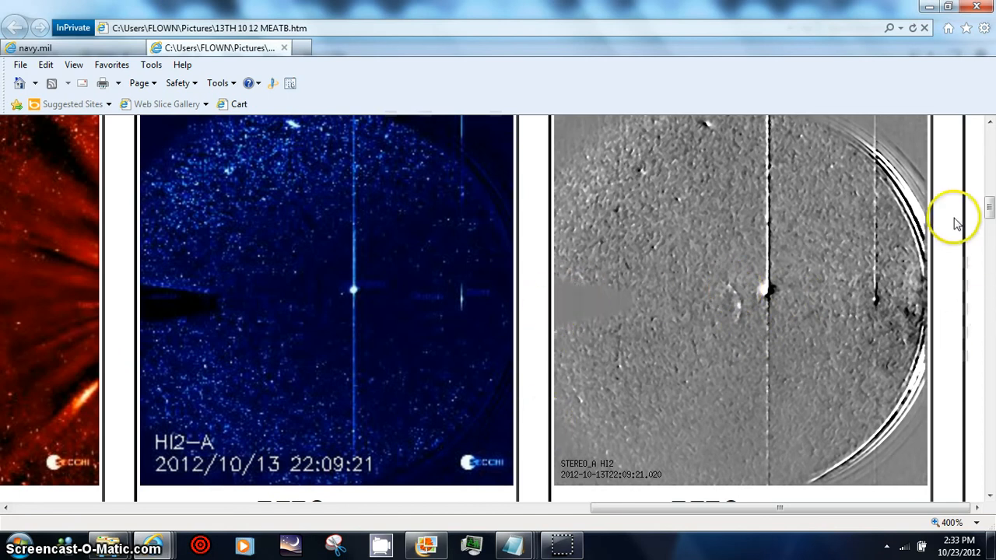
pyautogui.moveTo(666, 350)
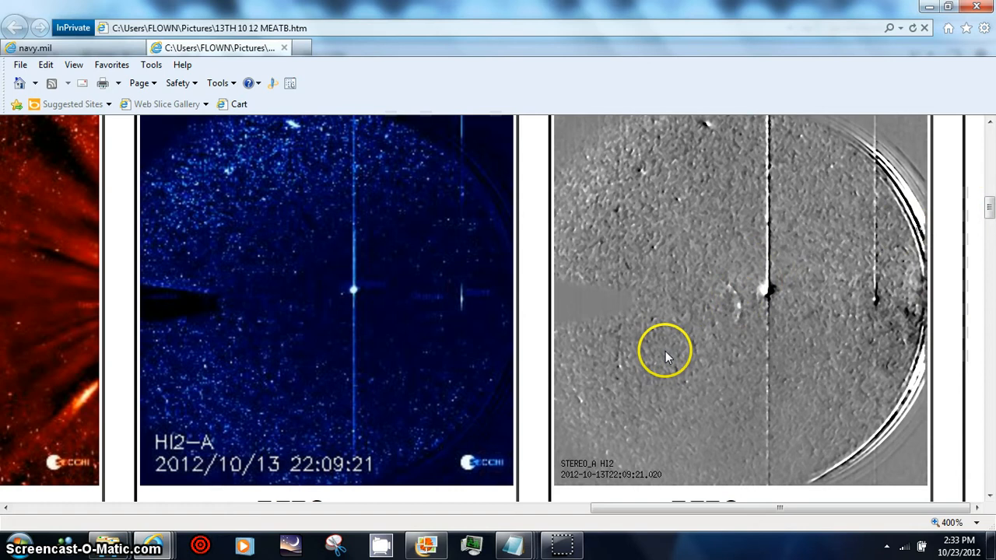
pyautogui.moveTo(623, 163)
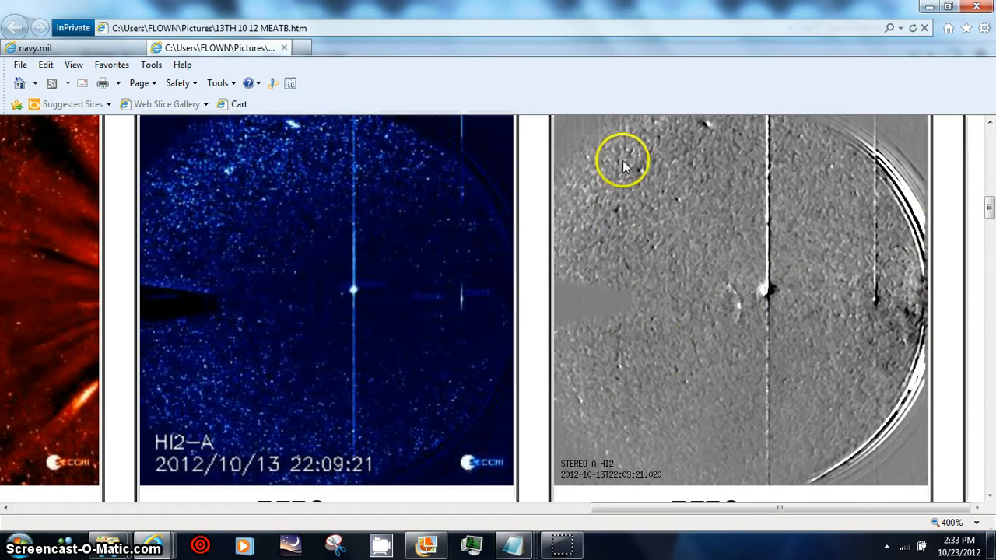
pyautogui.moveTo(623, 168)
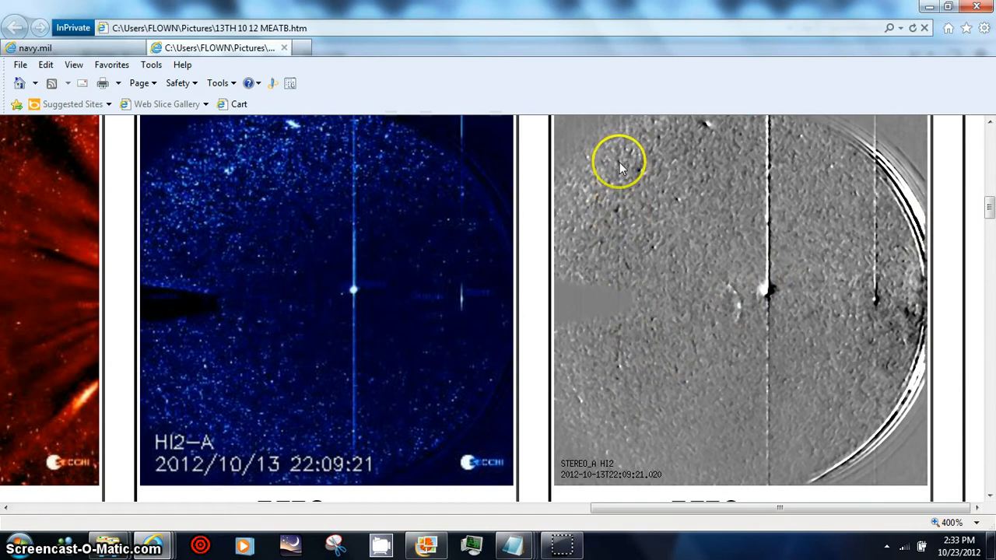
pyautogui.moveTo(623, 237)
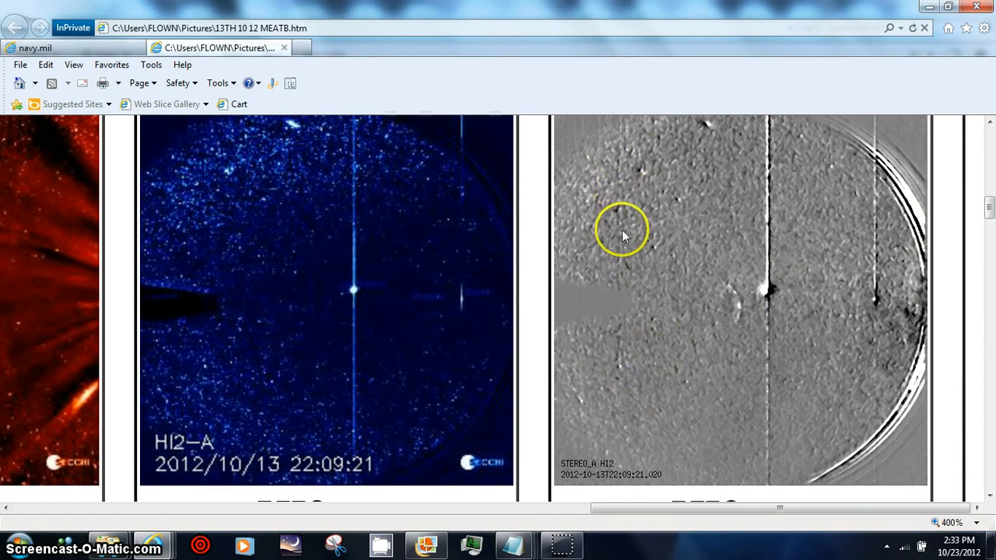
pyautogui.moveTo(623, 310)
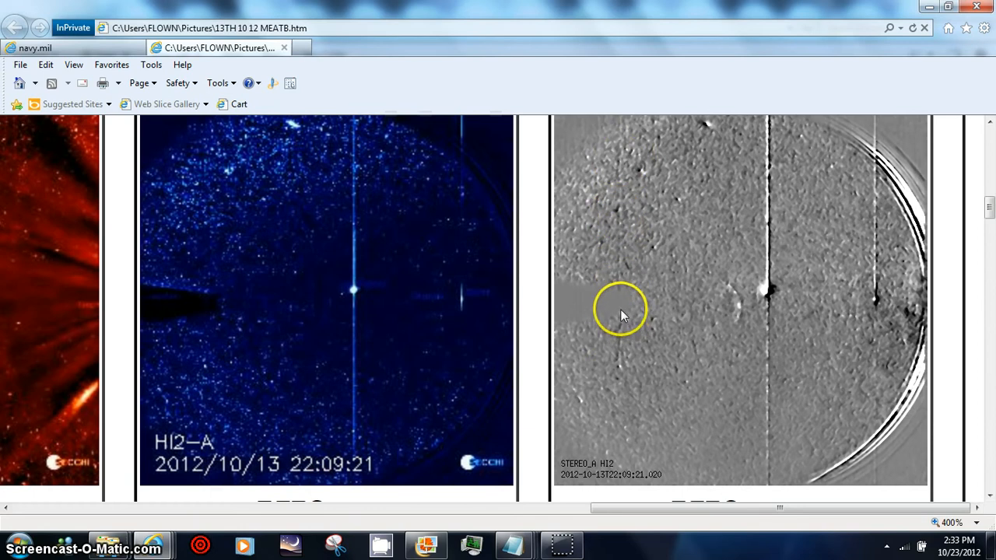
pyautogui.moveTo(989, 168)
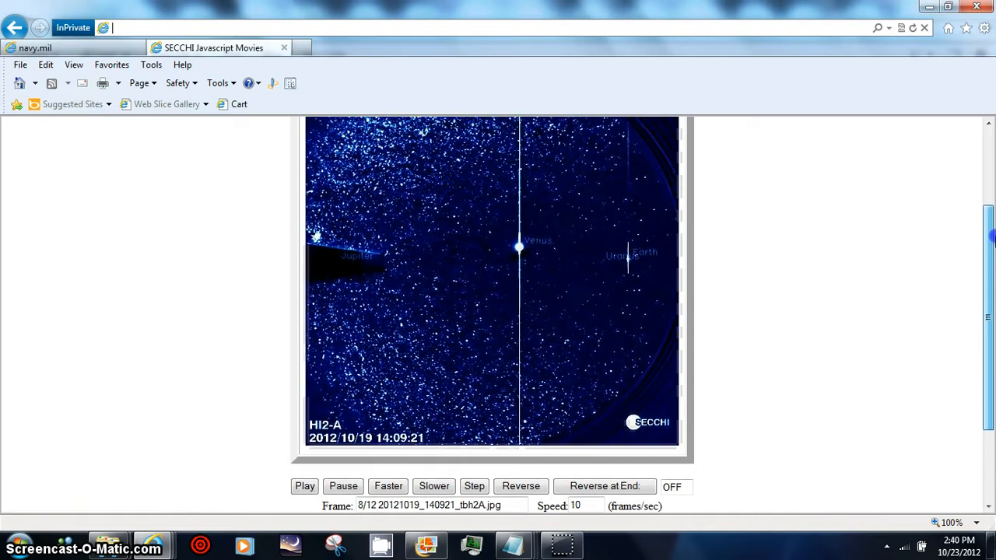
# Zoom the SECCHI HI2-A movie page to 400% via the Tools > Zoom menu
pyautogui.scroll(-3)
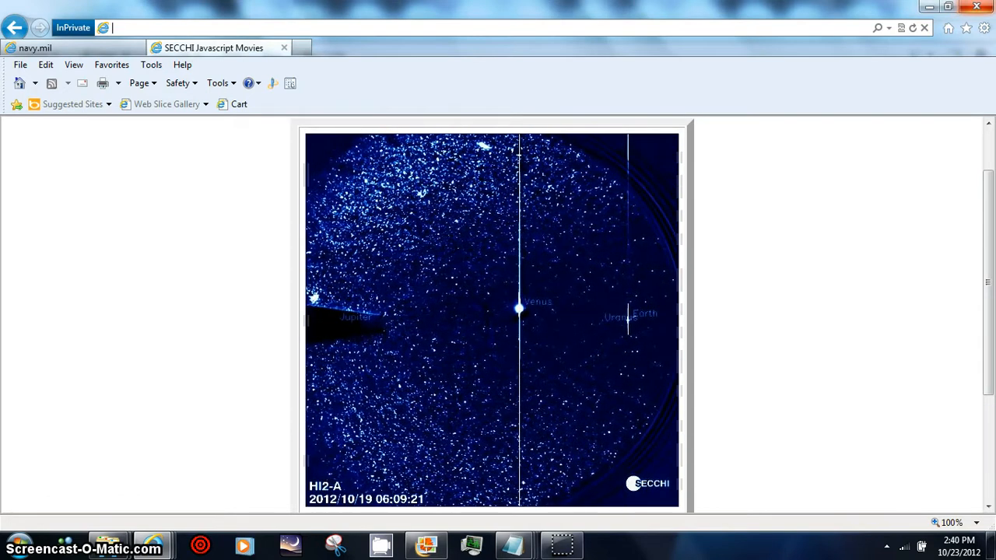
pyautogui.click(984, 28)
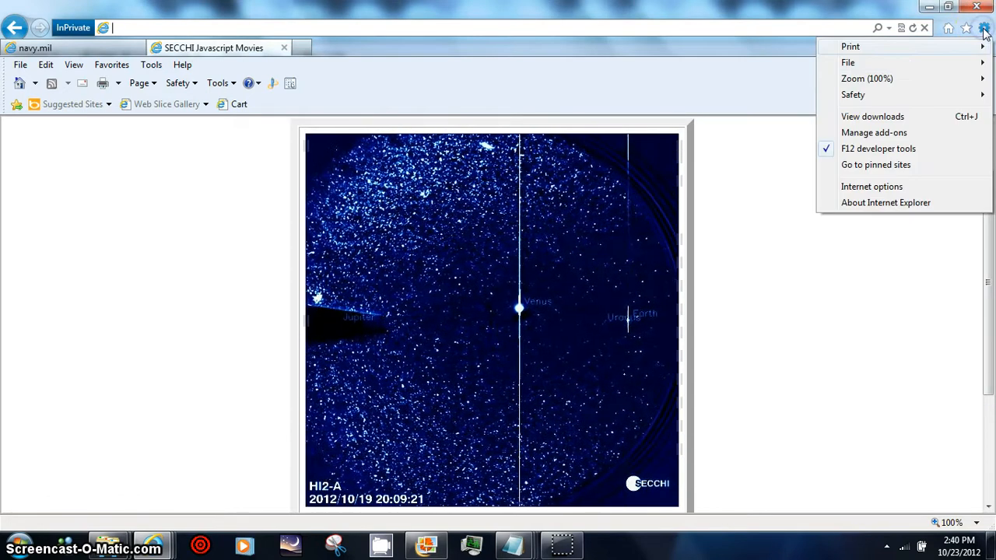
pyautogui.click(867, 78)
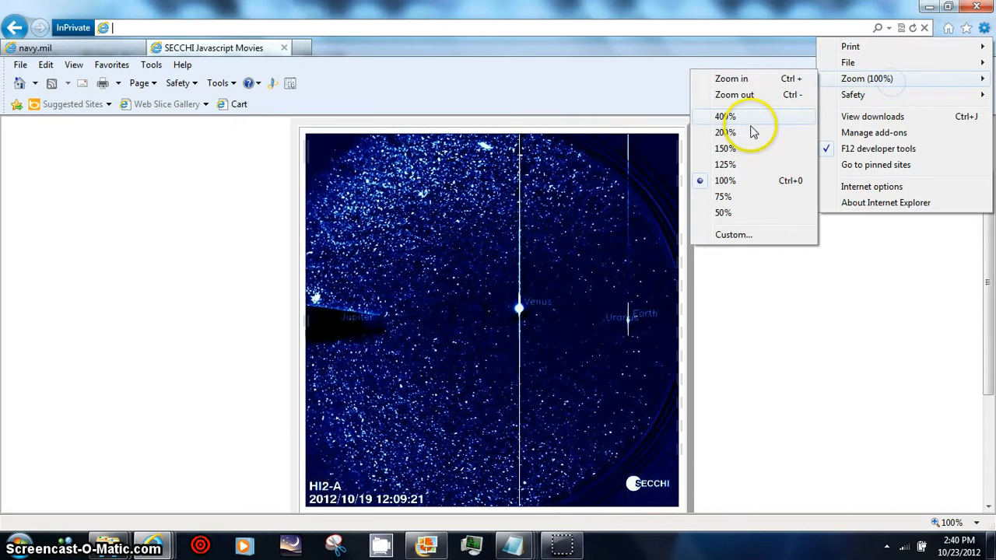
pyautogui.click(726, 115)
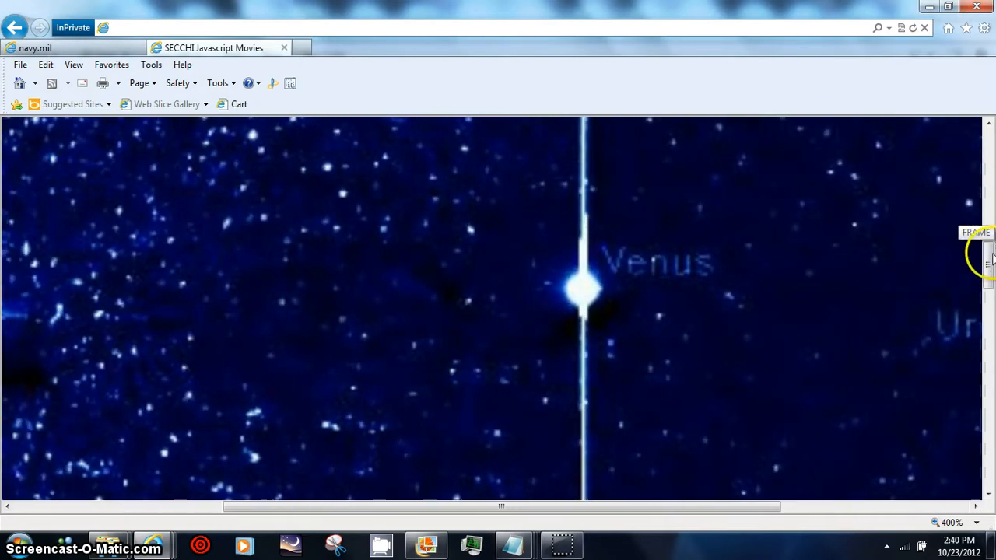
# Scroll across the enlarged star-field from Venus until Jupiter's label and trail appear
pyautogui.scroll(-3)
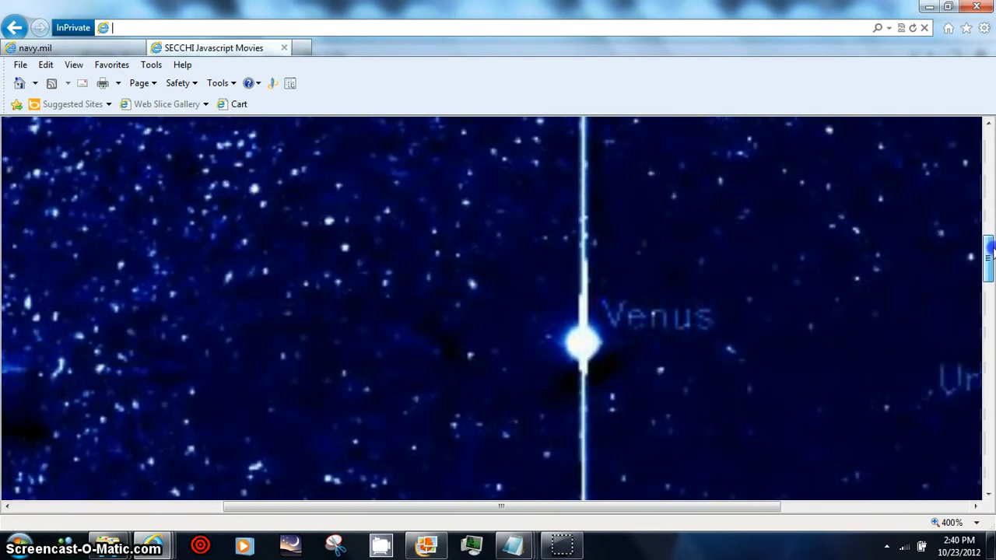
pyautogui.scroll(-3)
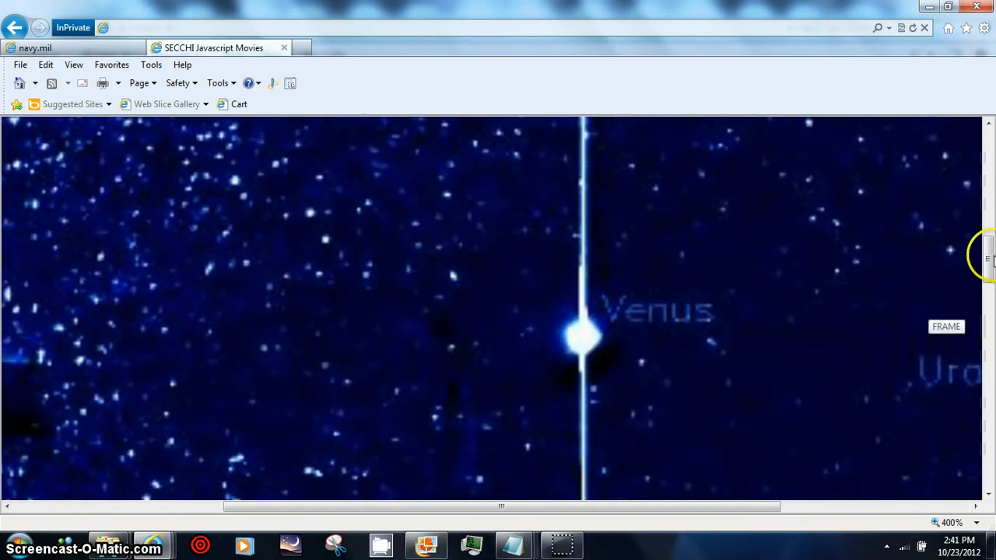
pyautogui.scroll(-3)
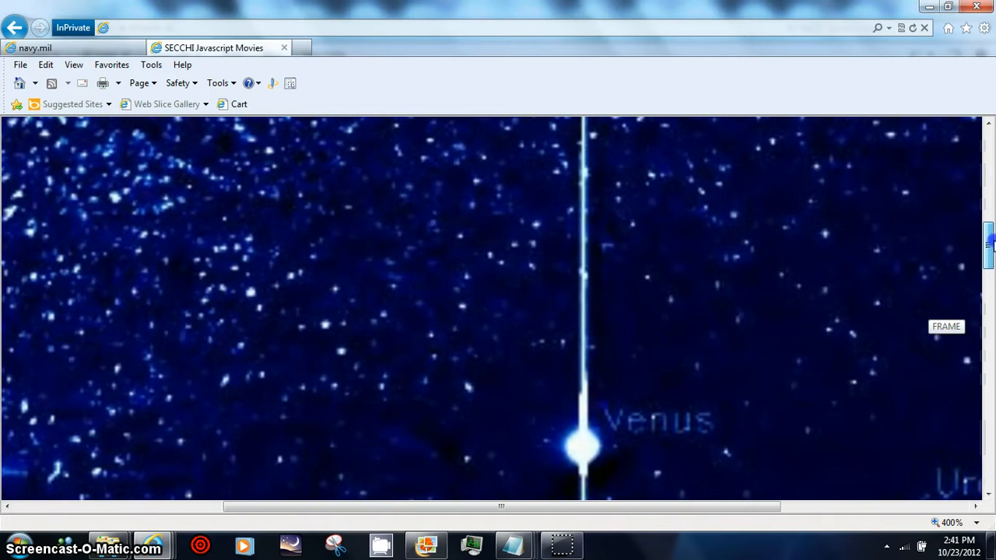
pyautogui.scroll(-3)
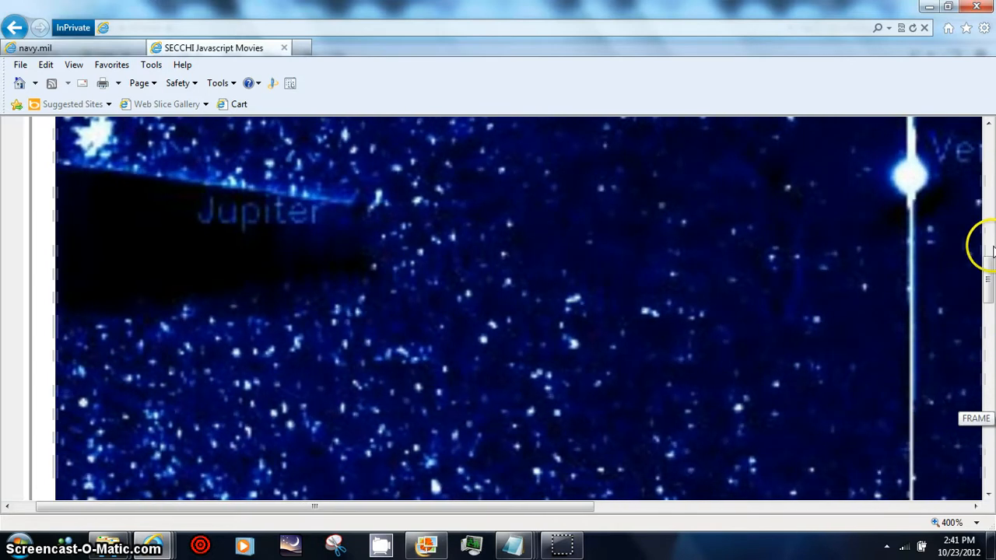
pyautogui.scroll(-3)
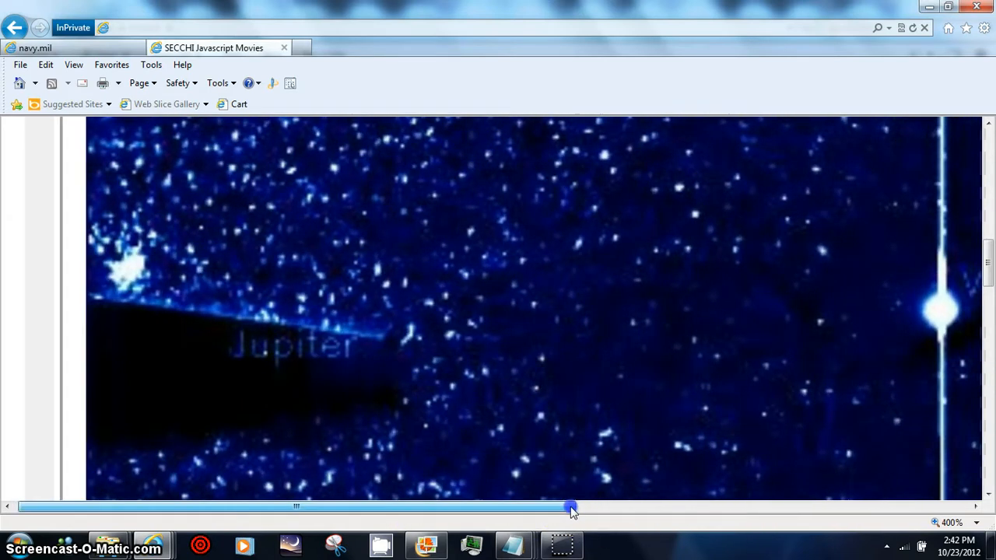
# Drag the horizontal scrollbar back and forth to view Venus, Uranus and Earth in the zoomed frame
pyautogui.moveTo(572, 507); pyautogui.dragTo(685, 507)
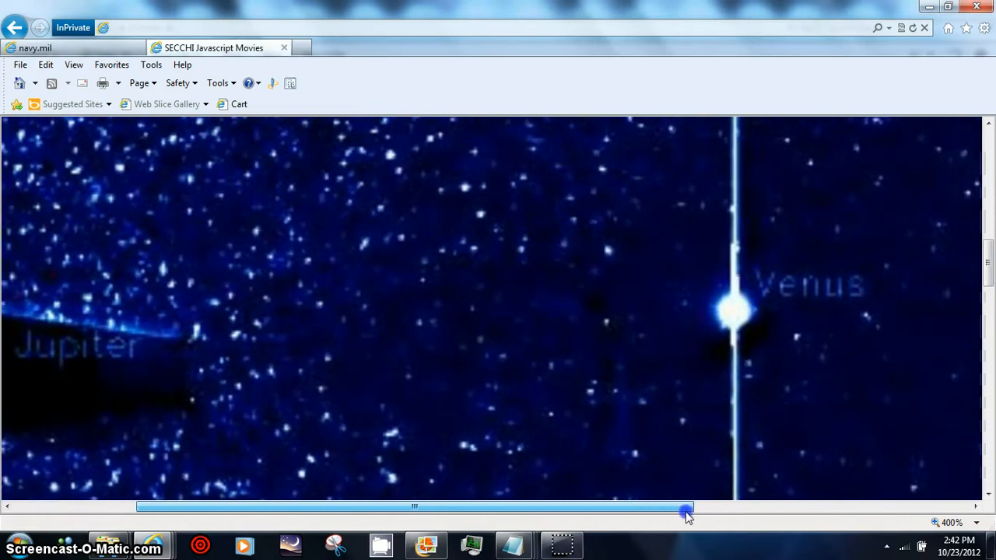
pyautogui.moveTo(685, 507); pyautogui.dragTo(483, 507)
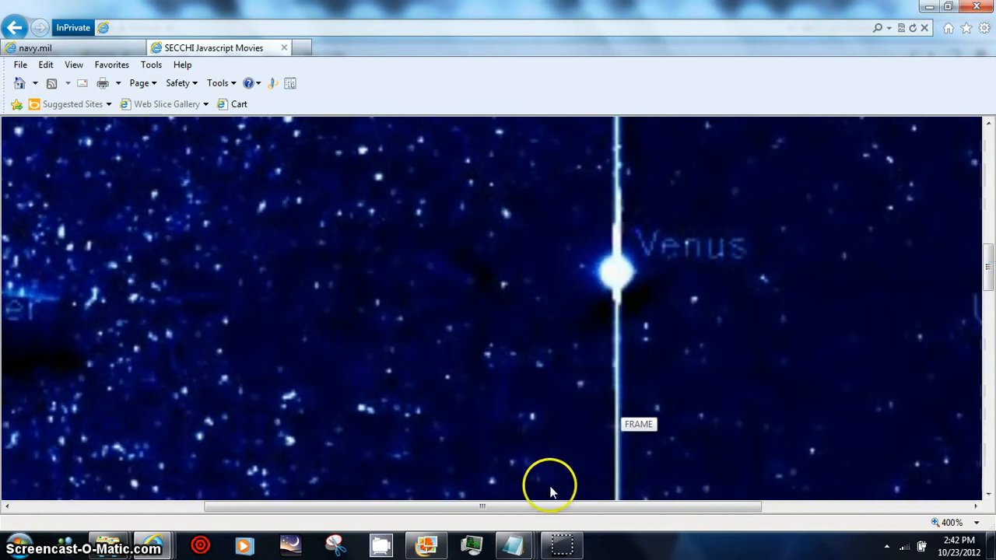
pyautogui.moveTo(482, 507); pyautogui.dragTo(604, 511)
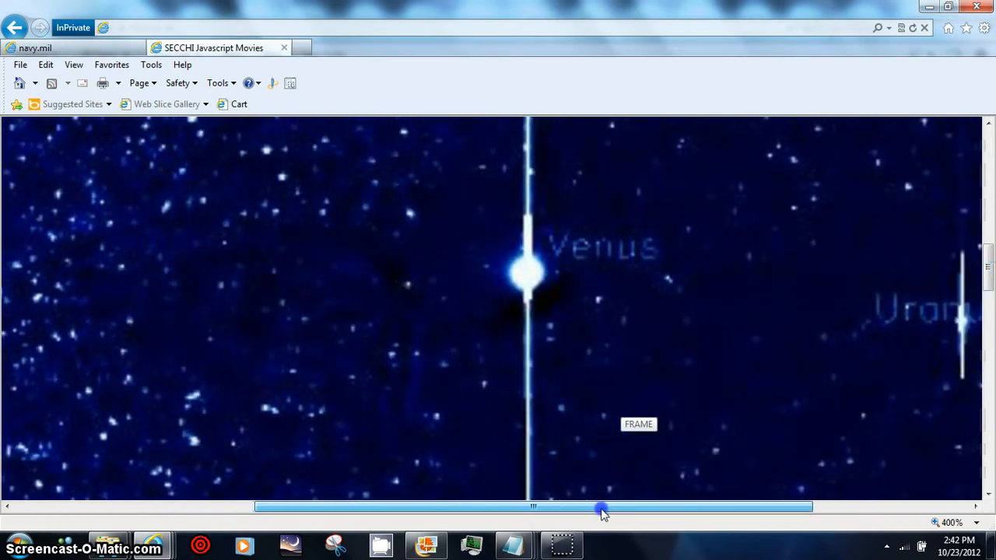
pyautogui.moveTo(604, 507); pyautogui.dragTo(731, 508)
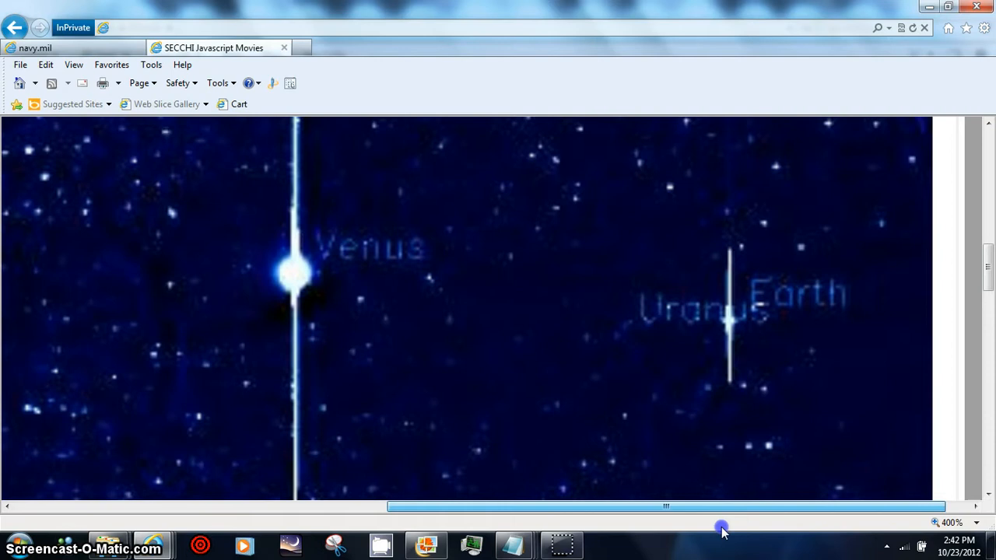
pyautogui.moveTo(666, 507); pyautogui.dragTo(510, 507)
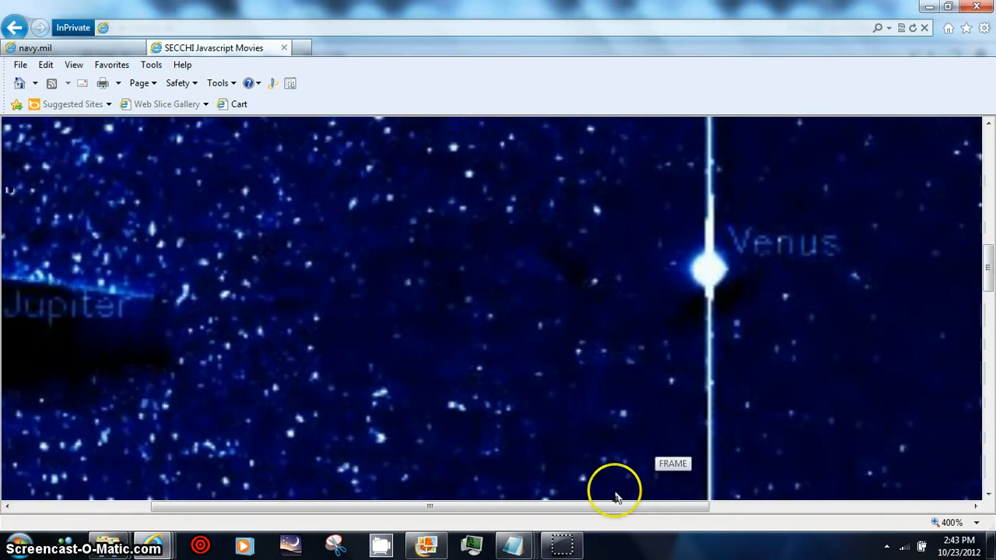
pyautogui.moveTo(428, 508); pyautogui.dragTo(786, 507)
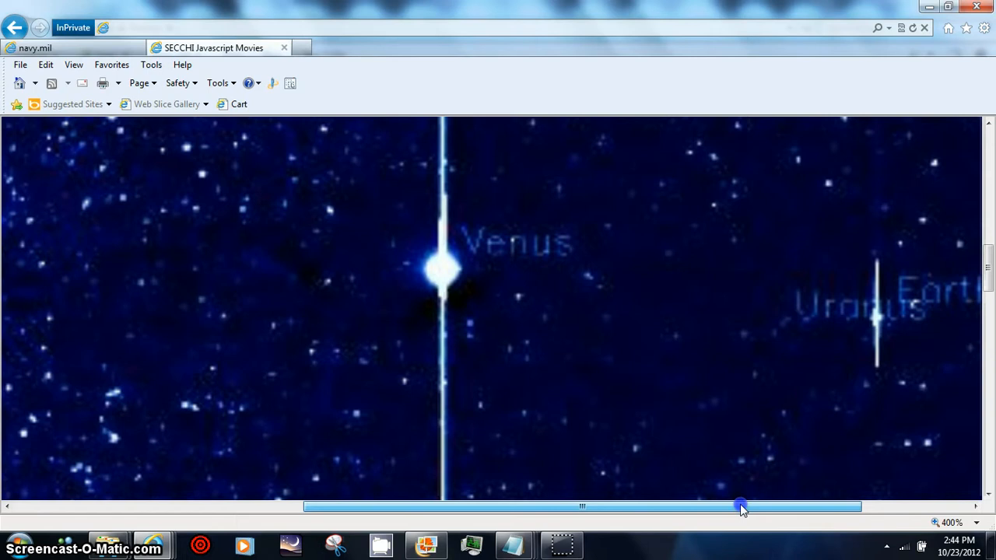
pyautogui.moveTo(739, 508); pyautogui.dragTo(542, 508)
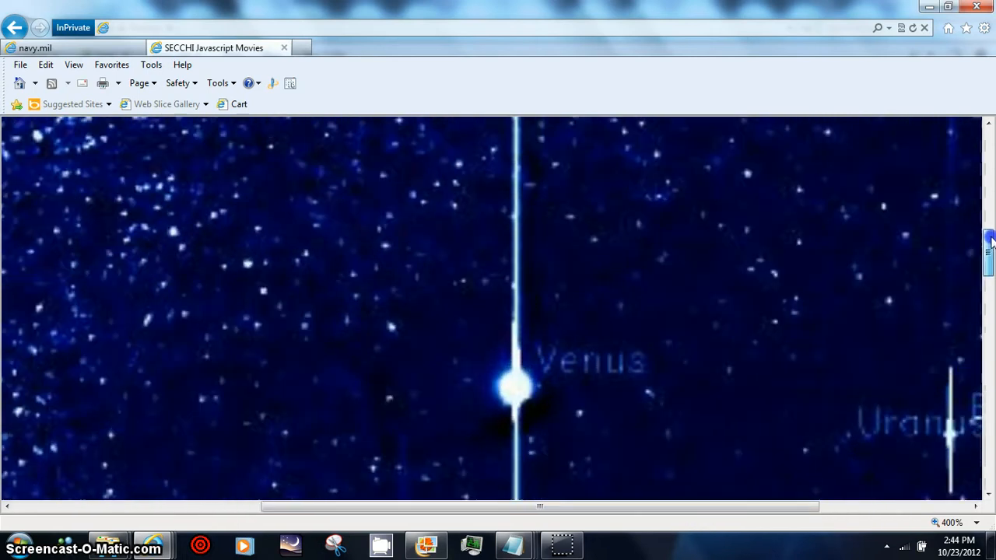
# Scroll and pan the magnified frame to look closely at Venus and Uranus
pyautogui.scroll(3)
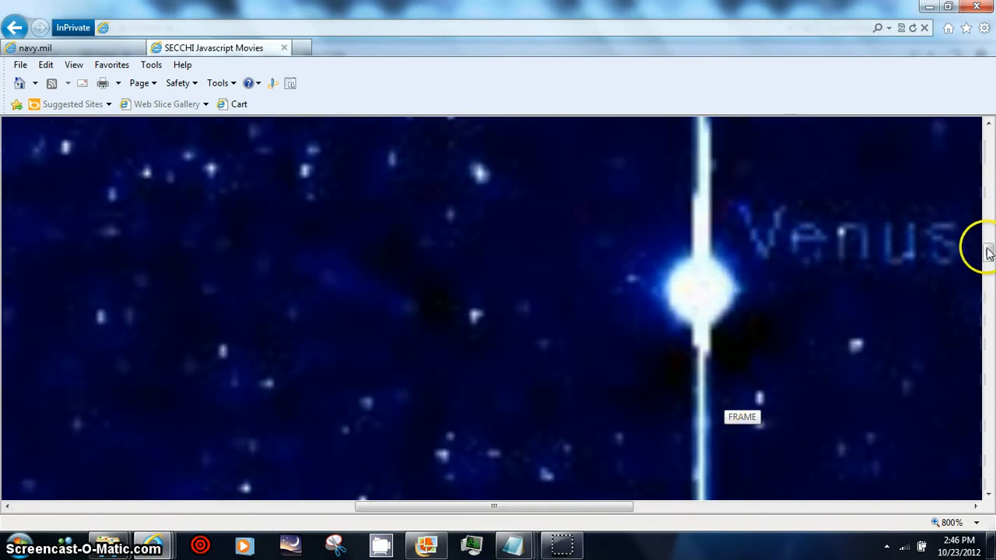
pyautogui.scroll(-3)
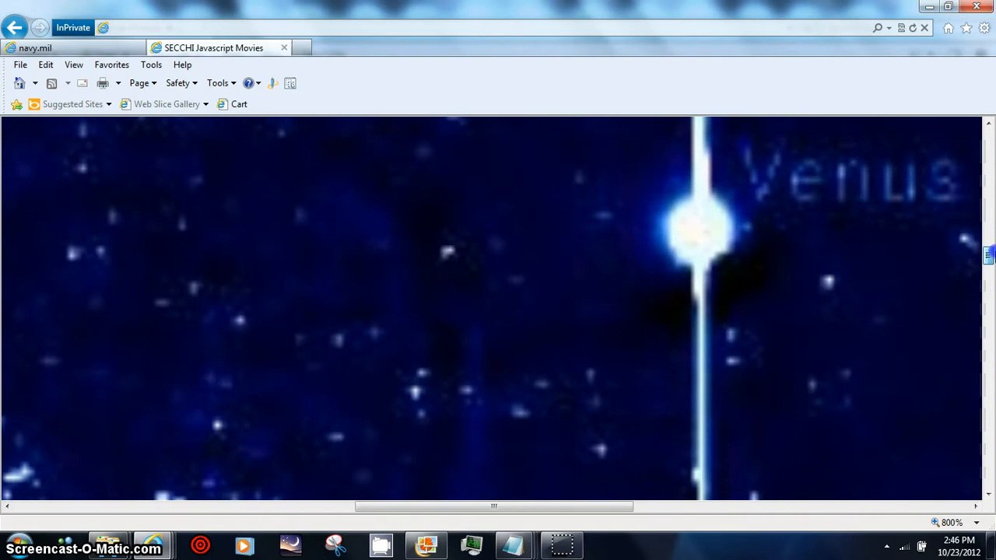
pyautogui.scroll(-3)
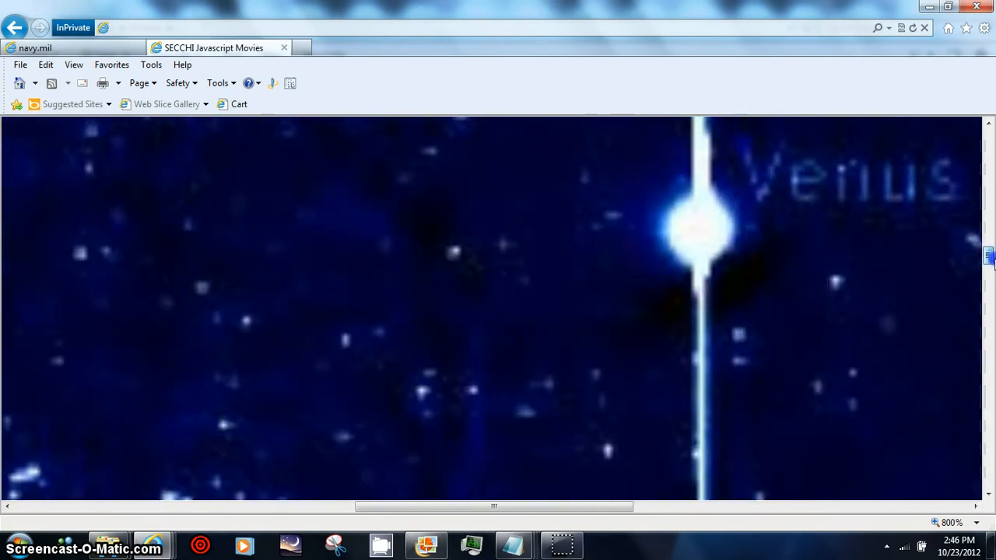
pyautogui.moveTo(495, 507); pyautogui.dragTo(512, 511)
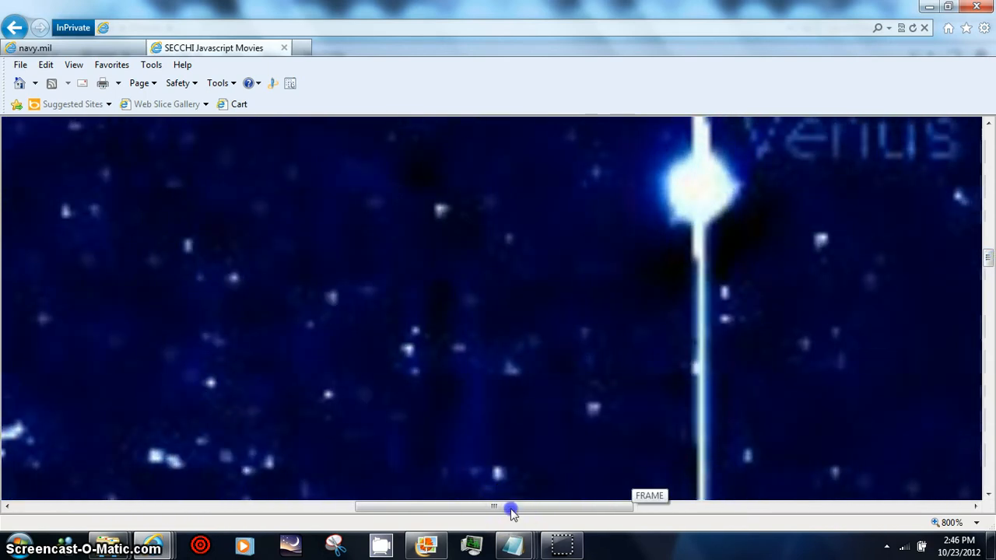
pyautogui.moveTo(511, 508); pyautogui.dragTo(760, 497)
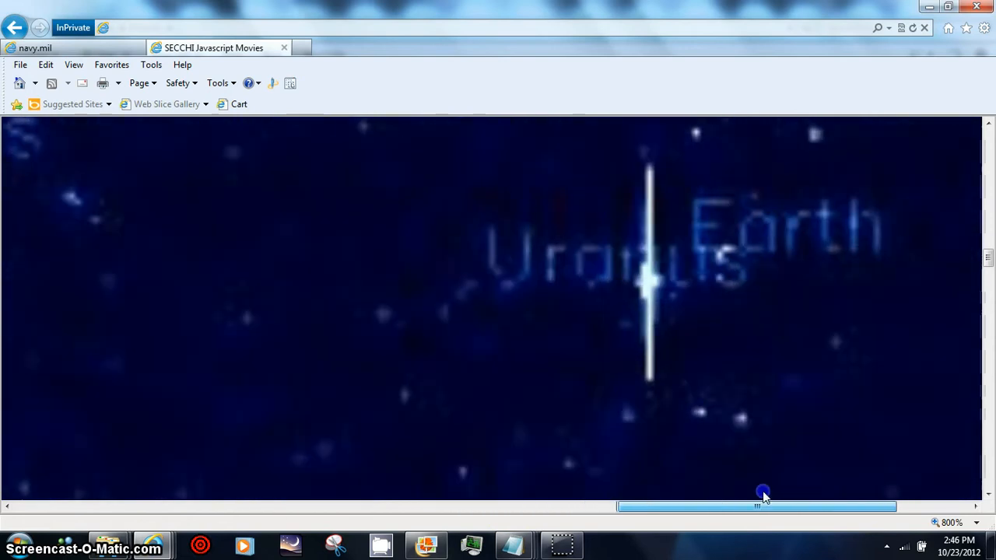
pyautogui.moveTo(760, 508); pyautogui.dragTo(784, 508)
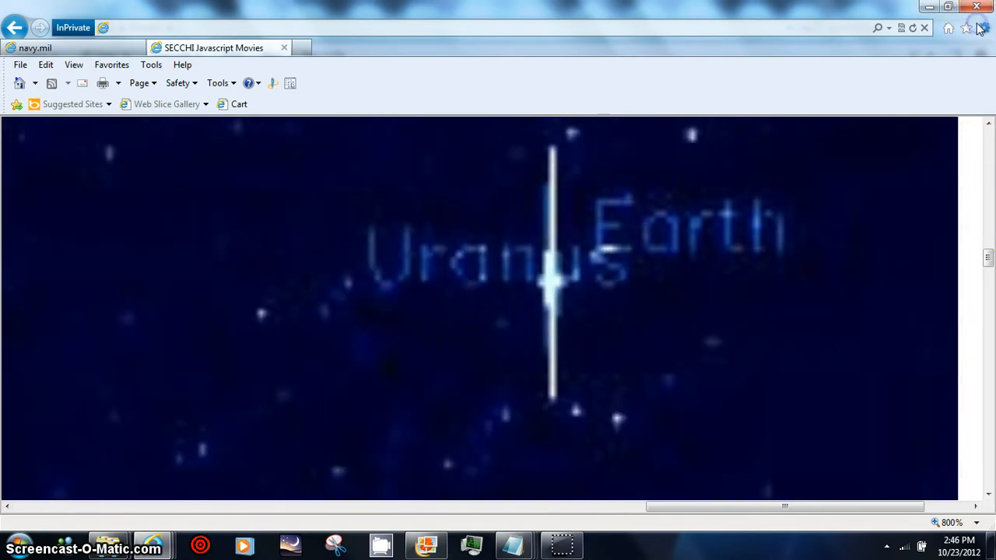
# Return the page to 100% actual size and switch to Windows Live Photo Gallery
pyautogui.click(984, 29)
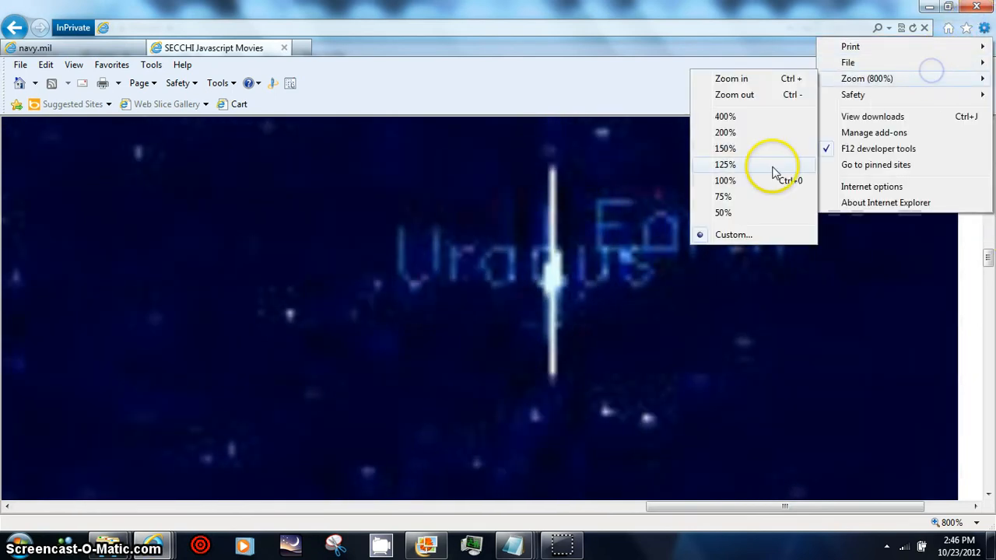
pyautogui.click(725, 180)
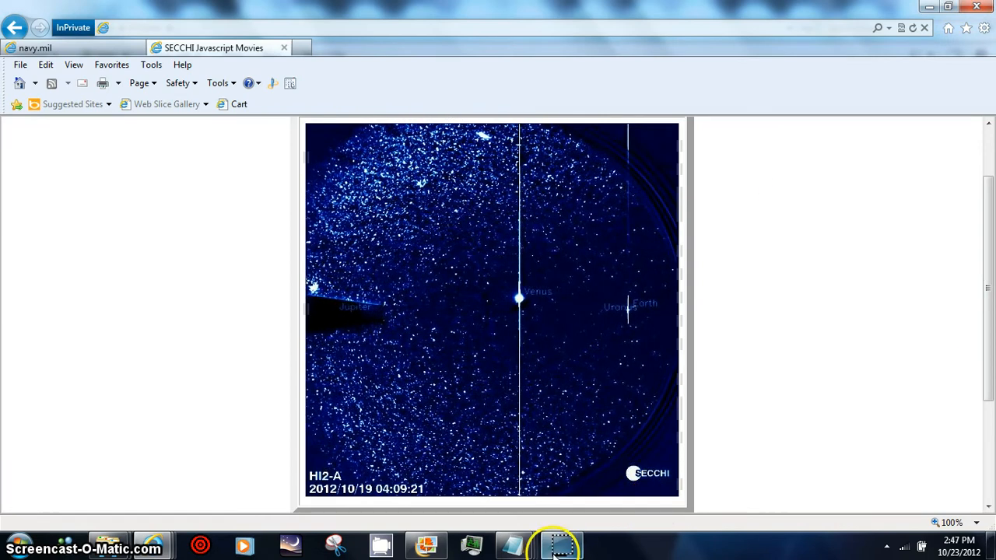
pyautogui.click(561, 545)
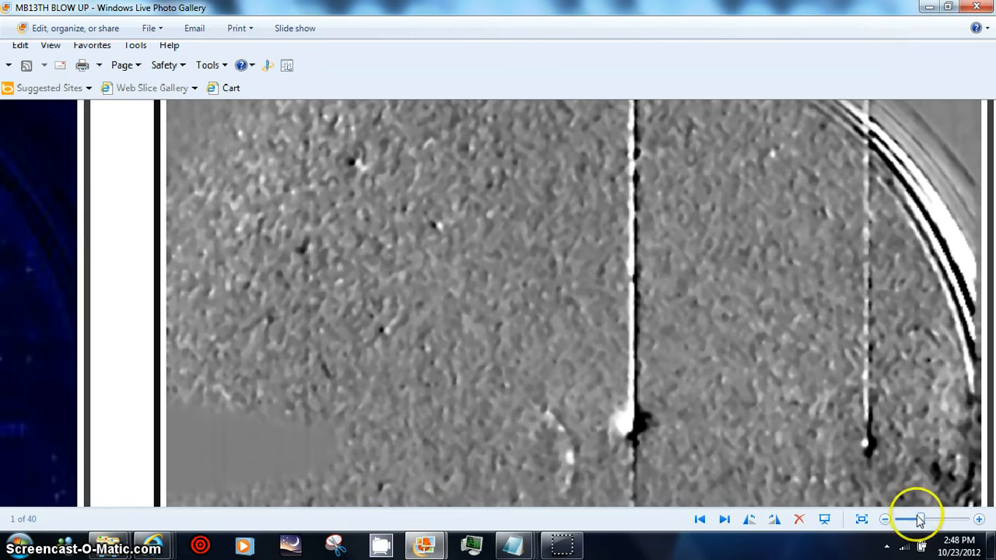
pyautogui.moveTo(786, 514)
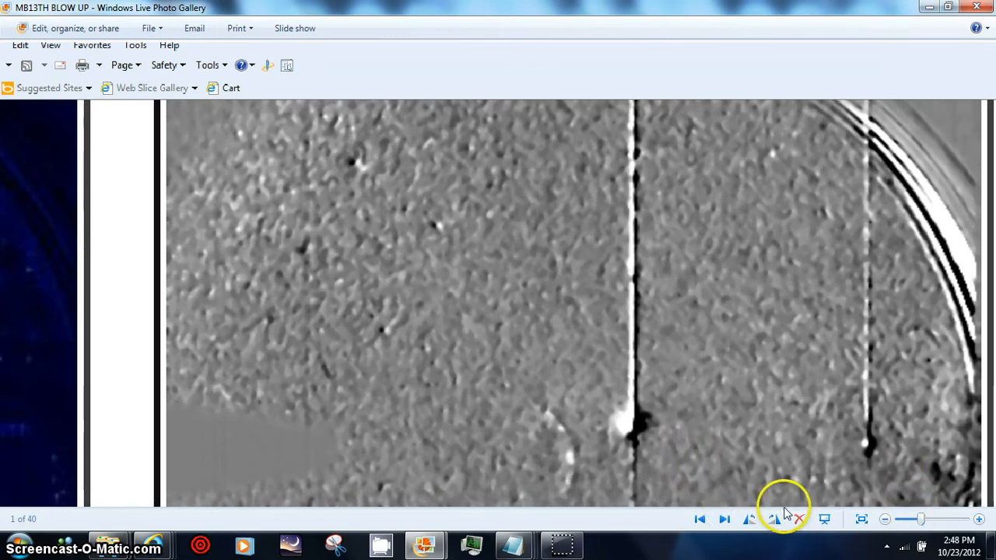
# Advance to the next STEREO picture and adjust the zoom slider
pyautogui.click(723, 519)
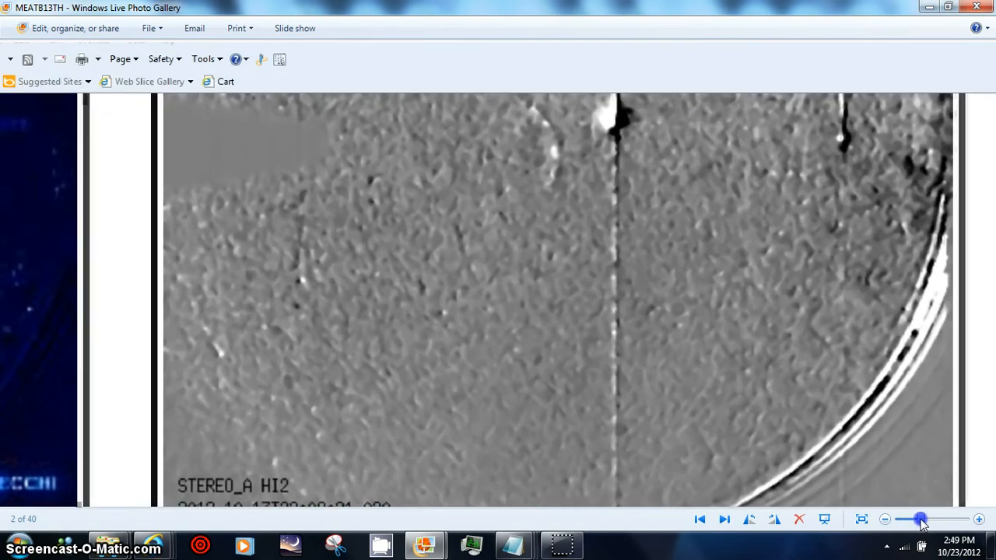
pyautogui.click(924, 520)
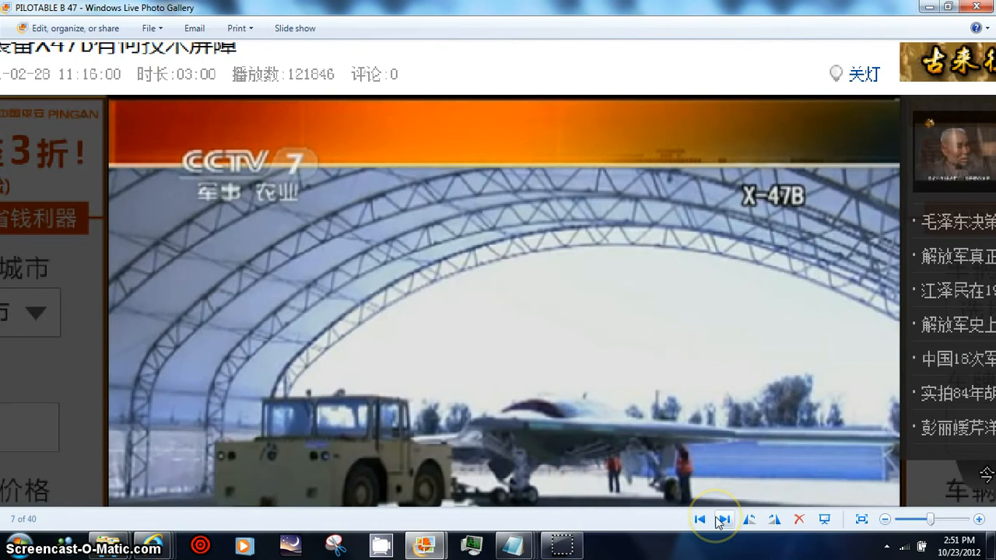
pyautogui.moveTo(745, 500)
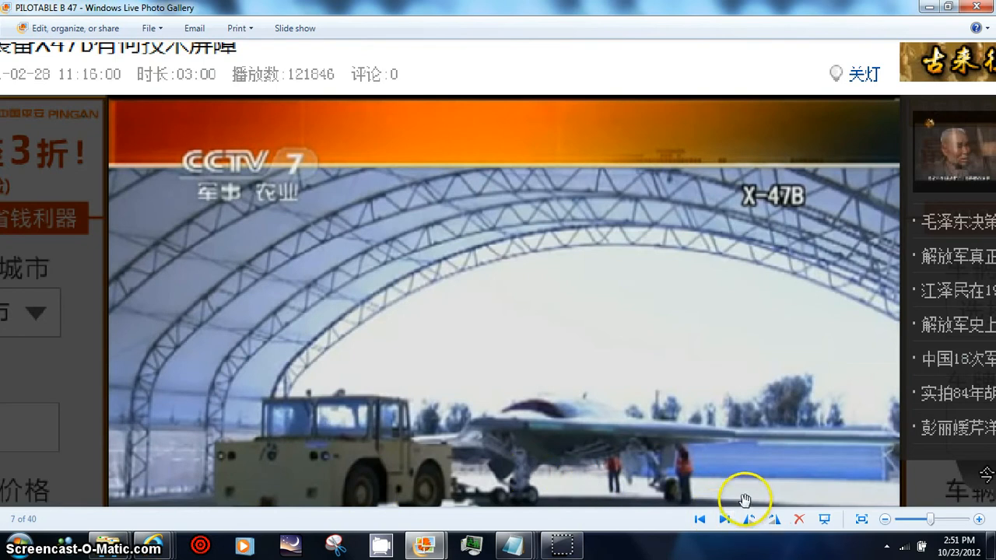
pyautogui.moveTo(517, 542)
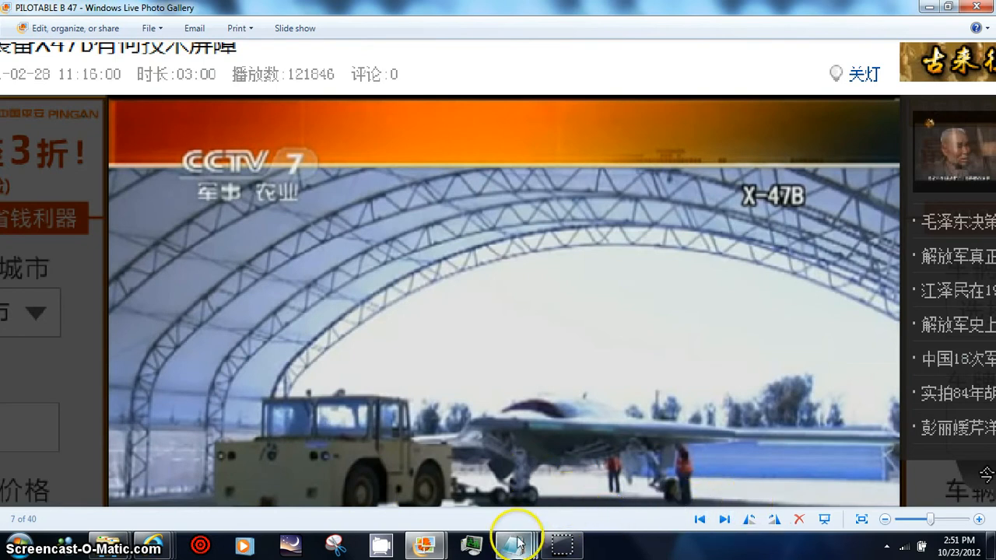
pyautogui.moveTo(444, 537)
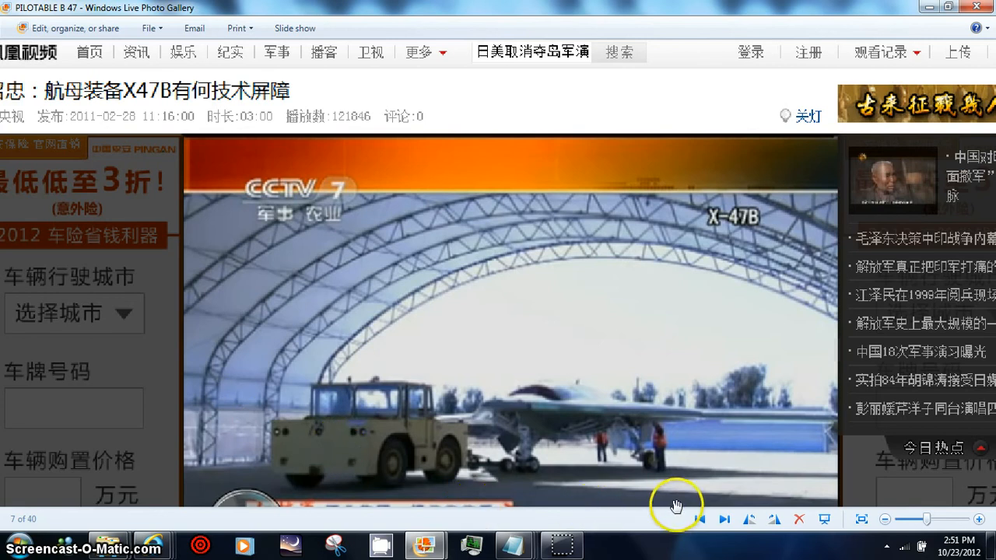
pyautogui.moveTo(753, 489)
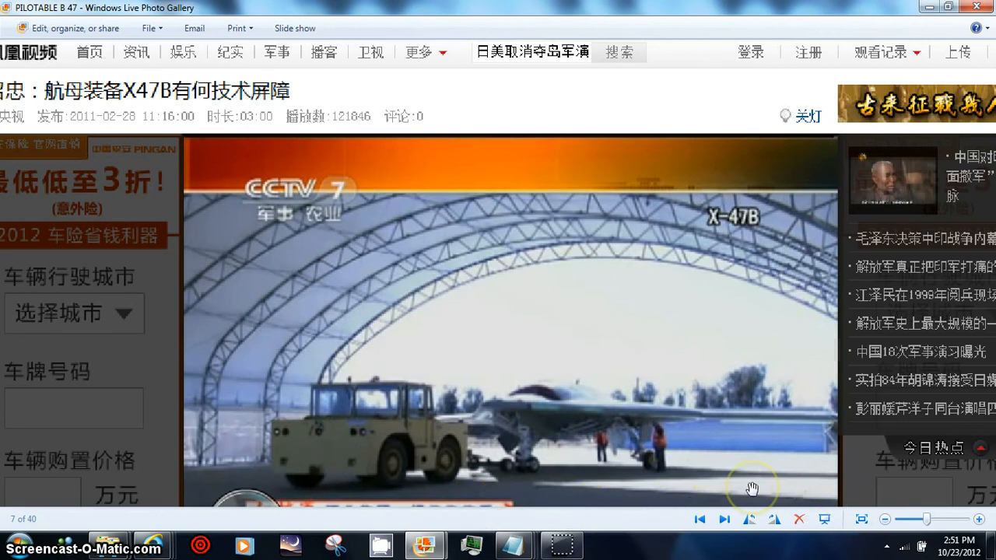
# Step forward two screenshots to photo 9 of 40, the 'PSYOPS' slide
pyautogui.click(724, 519)
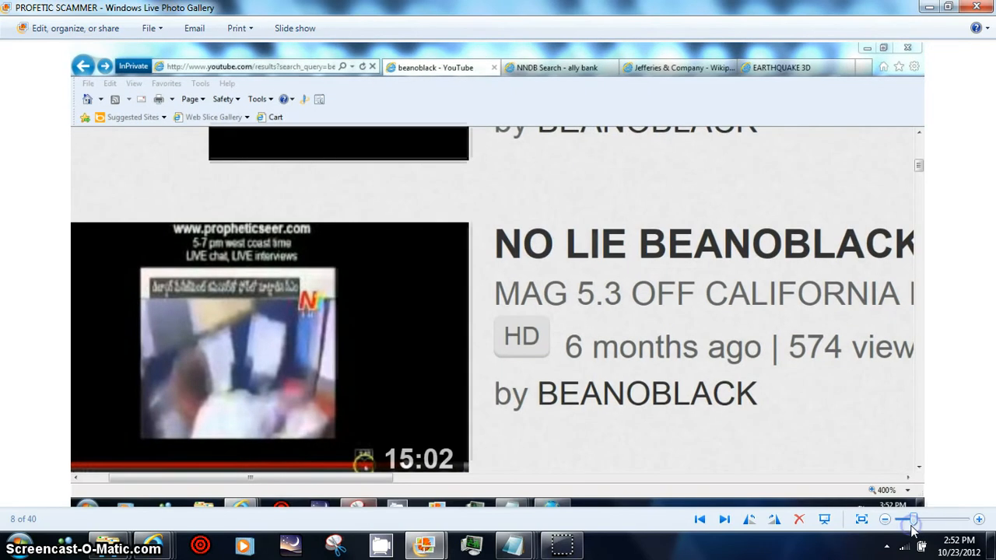
pyautogui.click(724, 520)
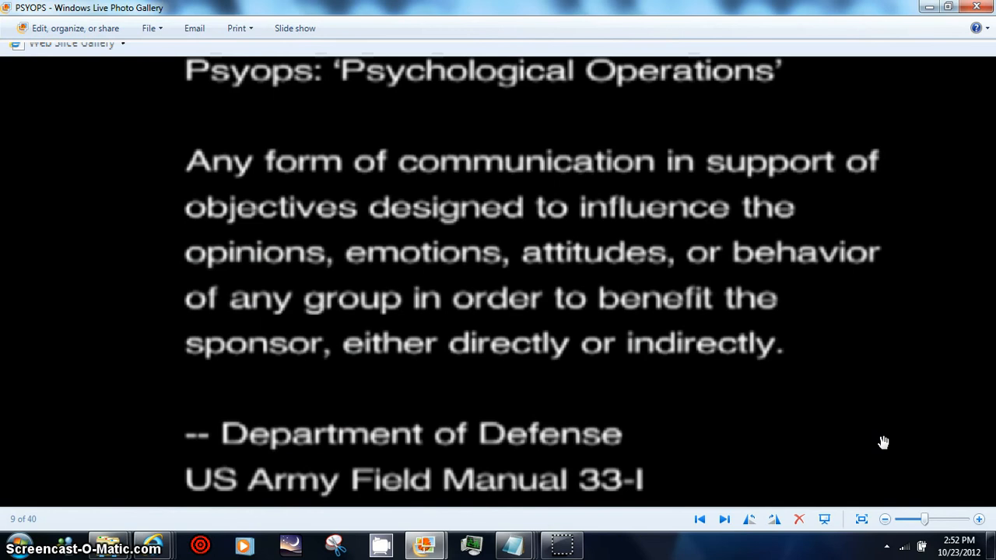
pyautogui.moveTo(853, 481)
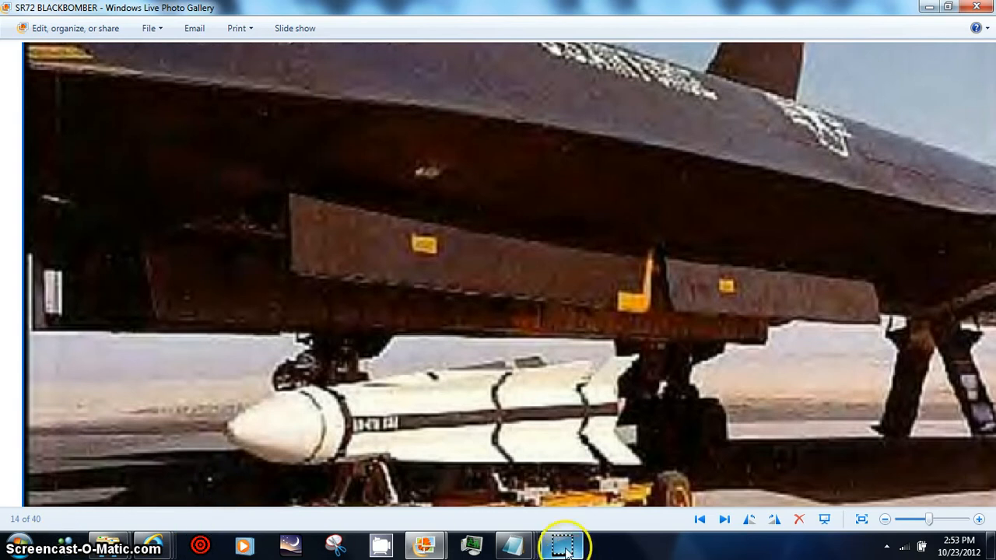
# Advance past SR72 BLACKBOMBER and 'THE 13' to photo 18, the enlarged 'TWELVE' streak image
pyautogui.click(724, 520)
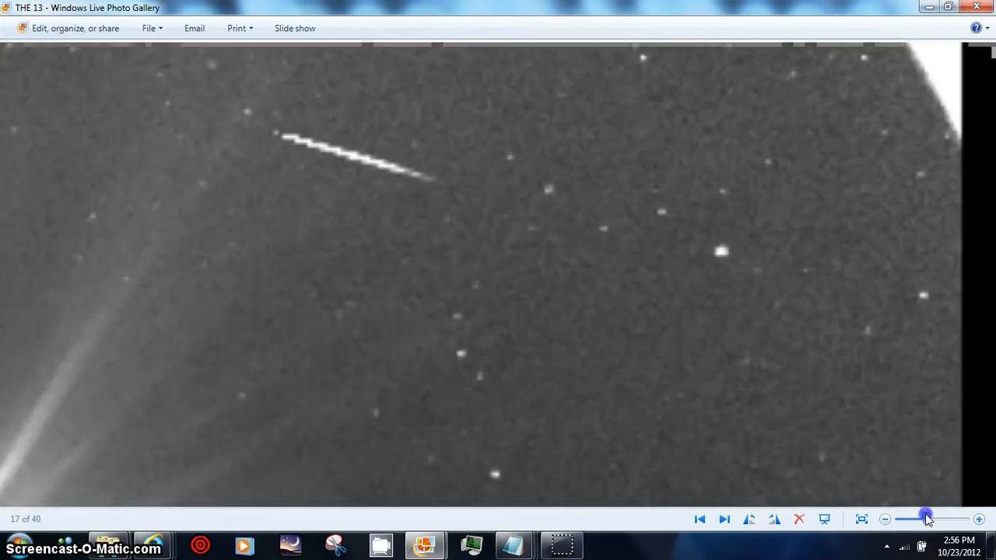
pyautogui.click(722, 520)
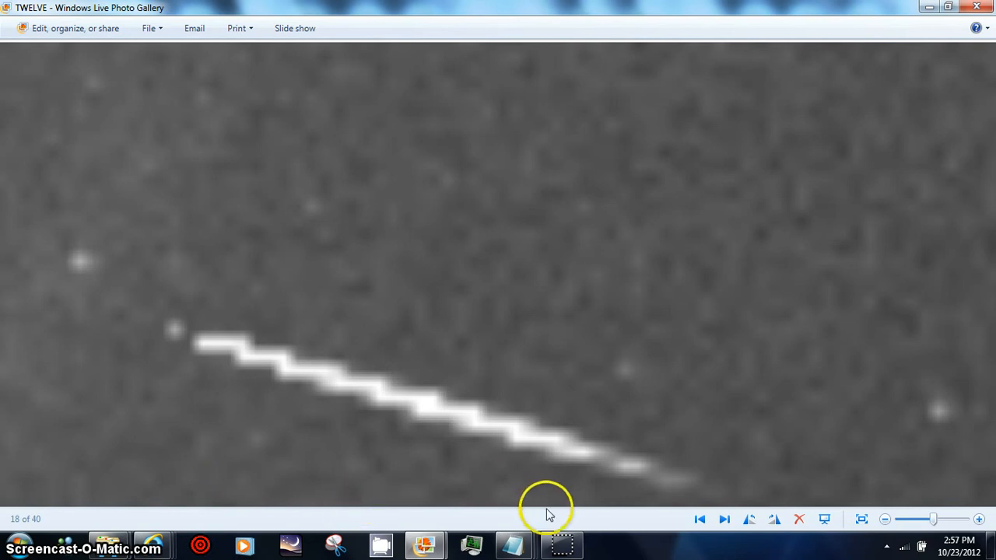
pyautogui.moveTo(373, 448)
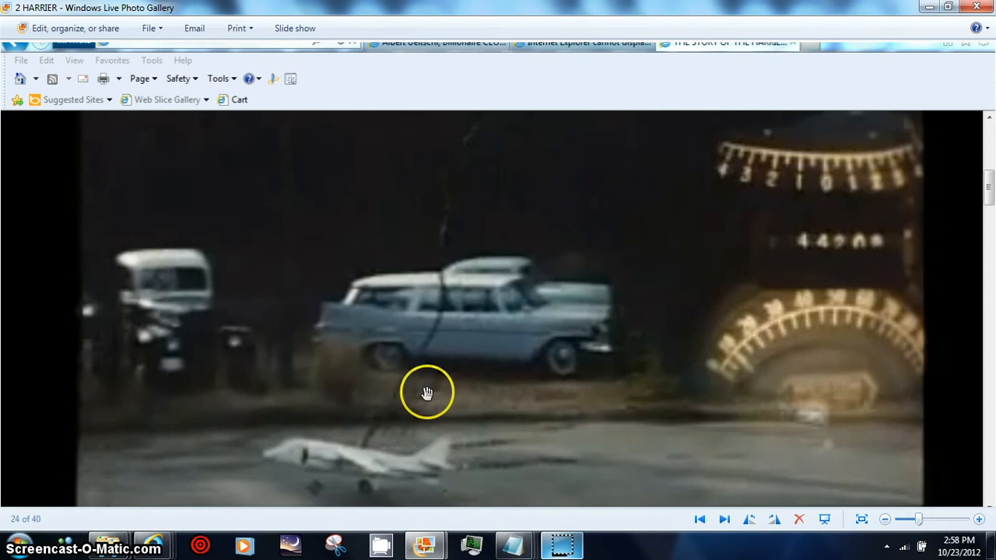
# Move on from the '2 HARRIER' screenshot to the SECCHI Javascript Movies page
pyautogui.click(724, 520)
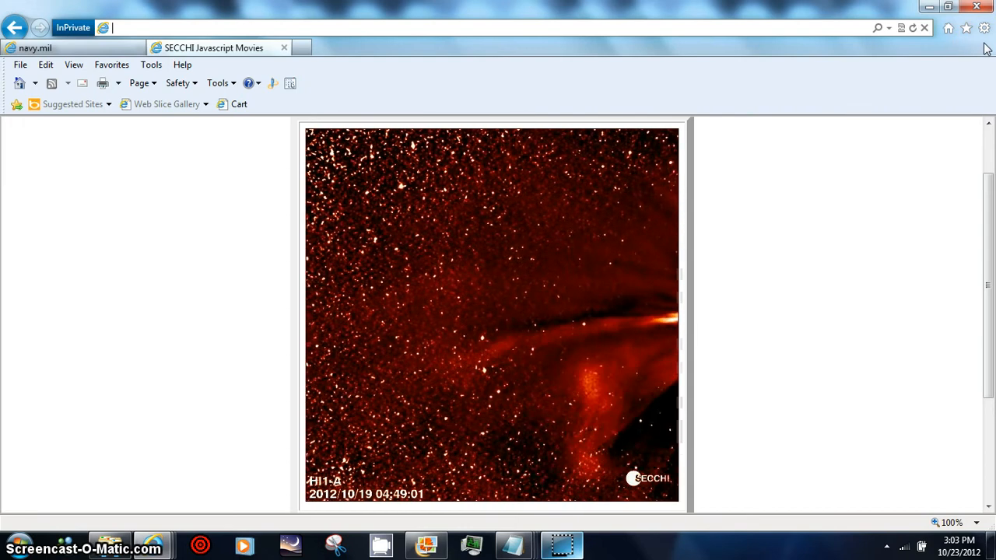
# View the SECCHI HI1-A frame at 400%, then reduce the page zoom to 200%
pyautogui.click(984, 28)
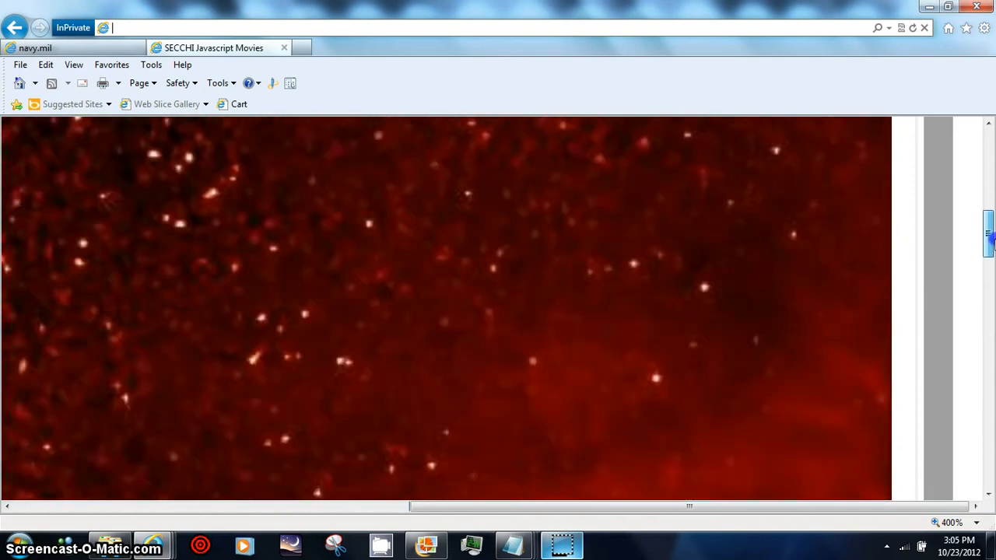
pyautogui.scroll(3)
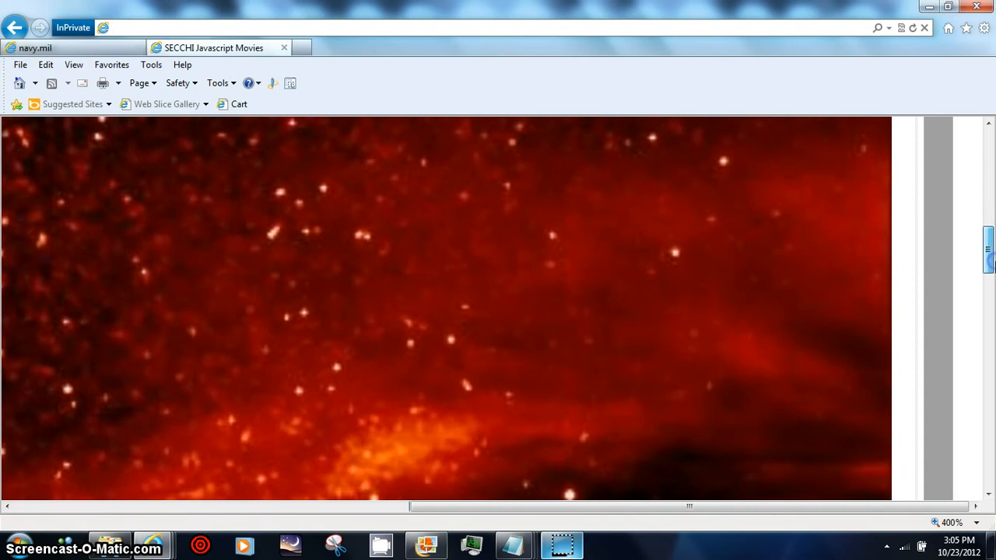
pyautogui.click(984, 28)
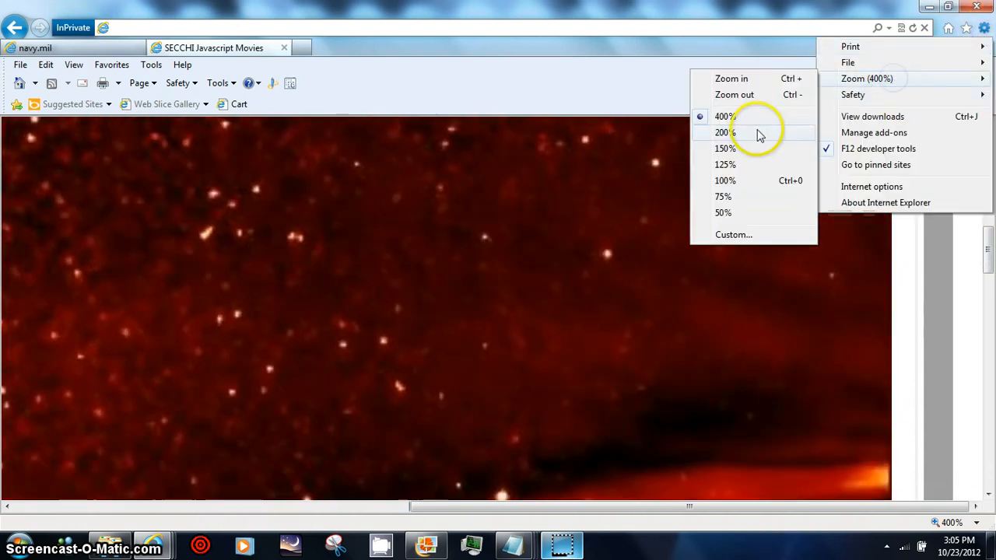
pyautogui.click(723, 132)
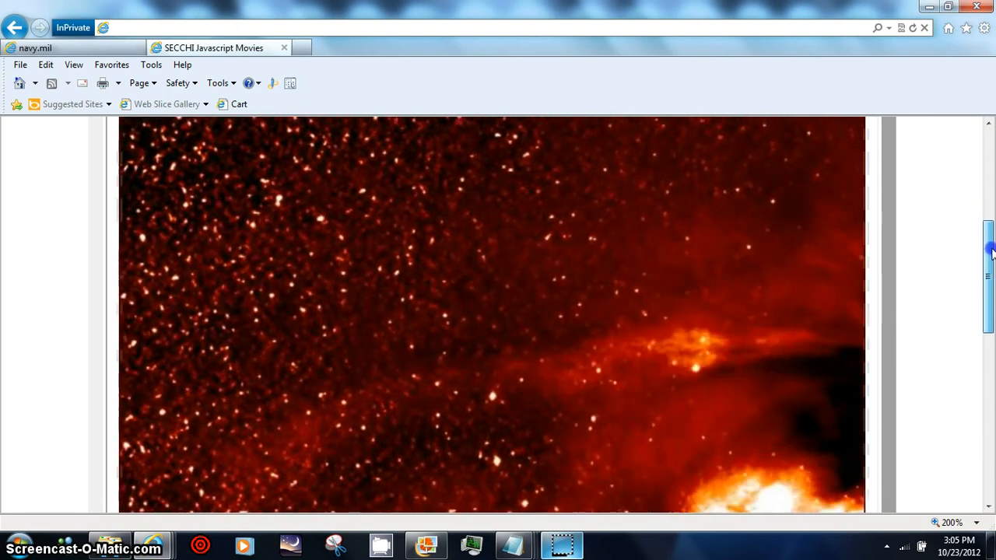
pyautogui.scroll(-3)
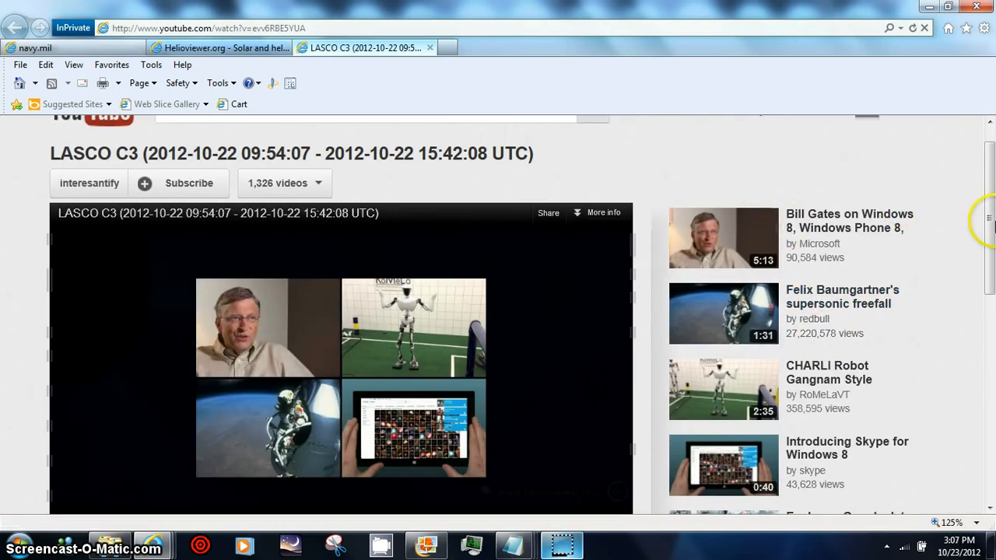
# Replay the short LASCO C3 2012-10-22 helioviewer clip repeatedly from the start
pyautogui.scroll(3)
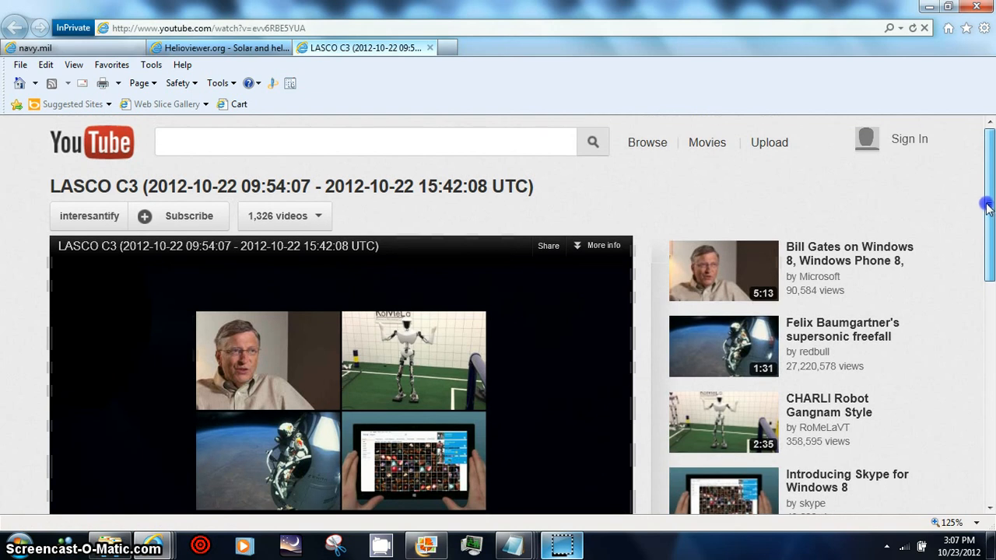
pyautogui.scroll(-3)
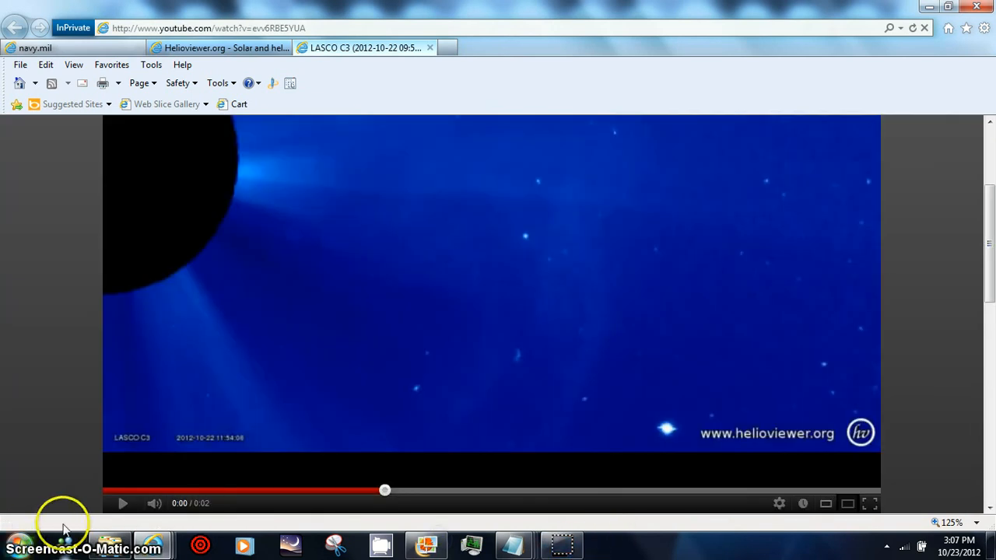
pyautogui.click(121, 505)
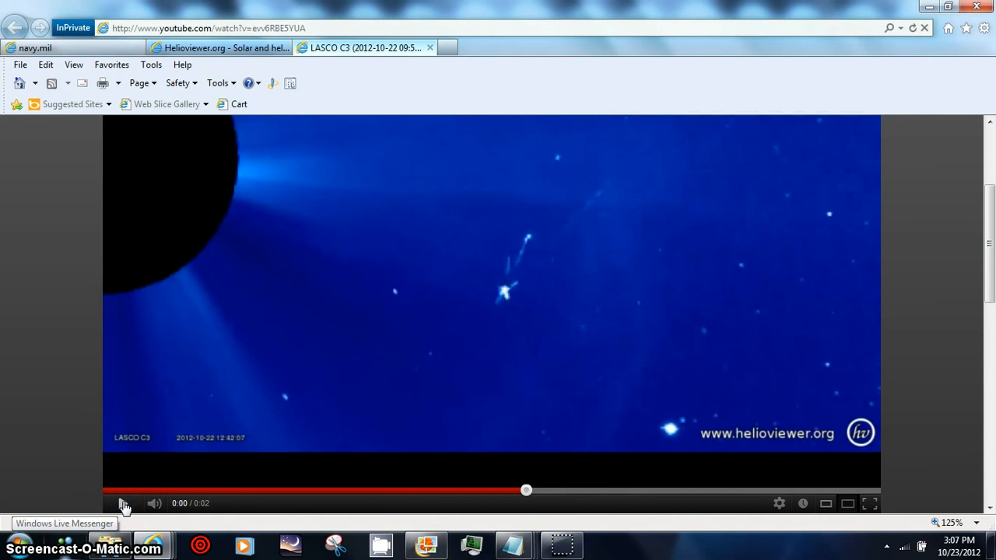
pyautogui.moveTo(563, 542)
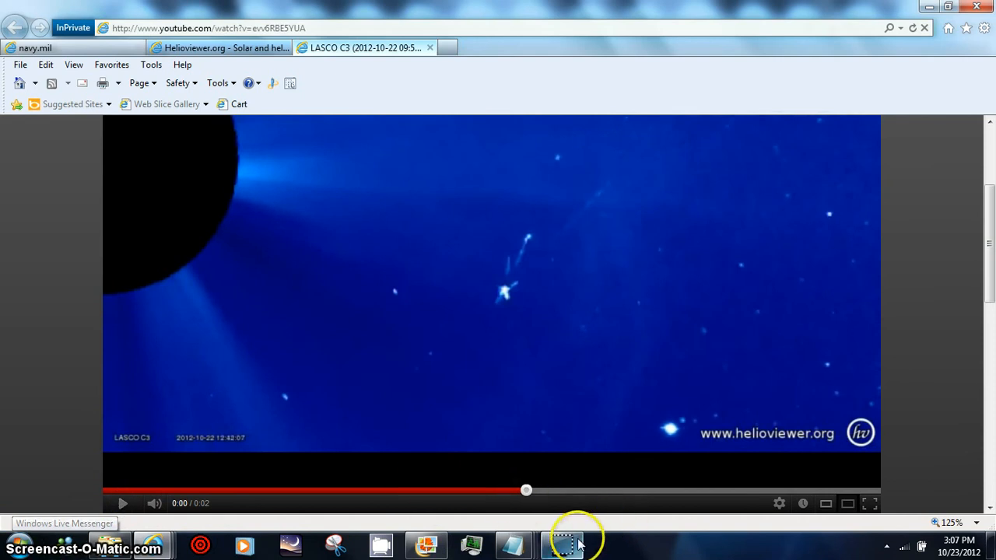
pyautogui.moveTo(562, 541)
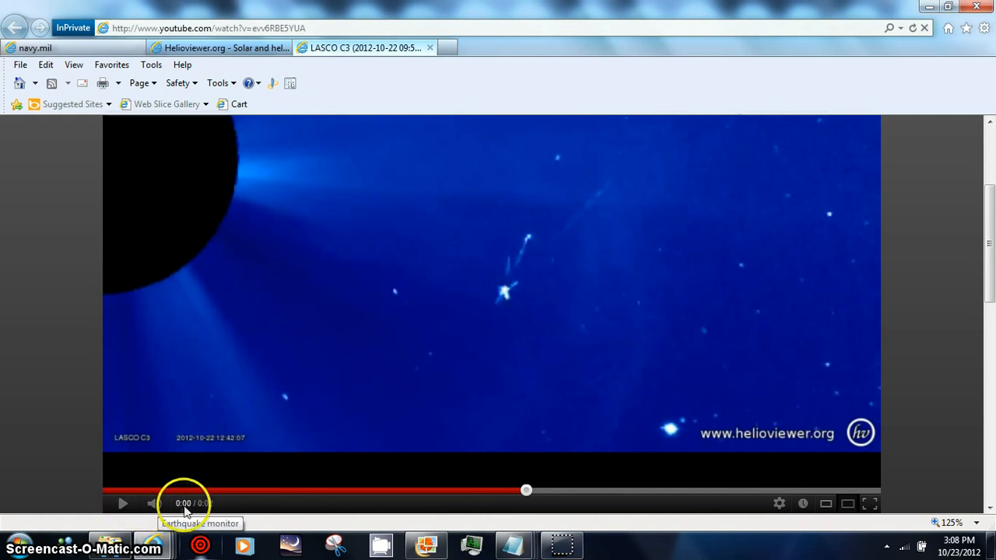
pyautogui.click(121, 504)
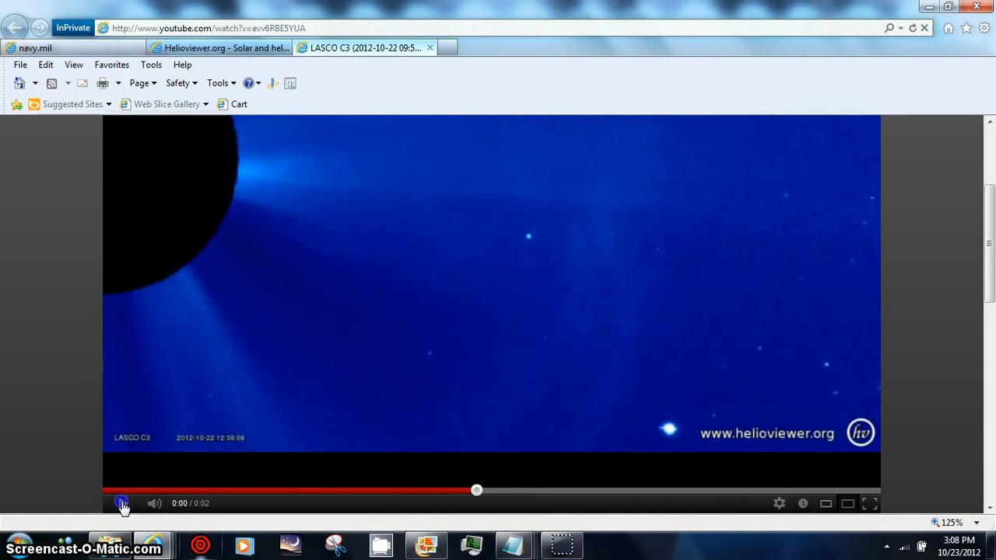
pyautogui.click(121, 505)
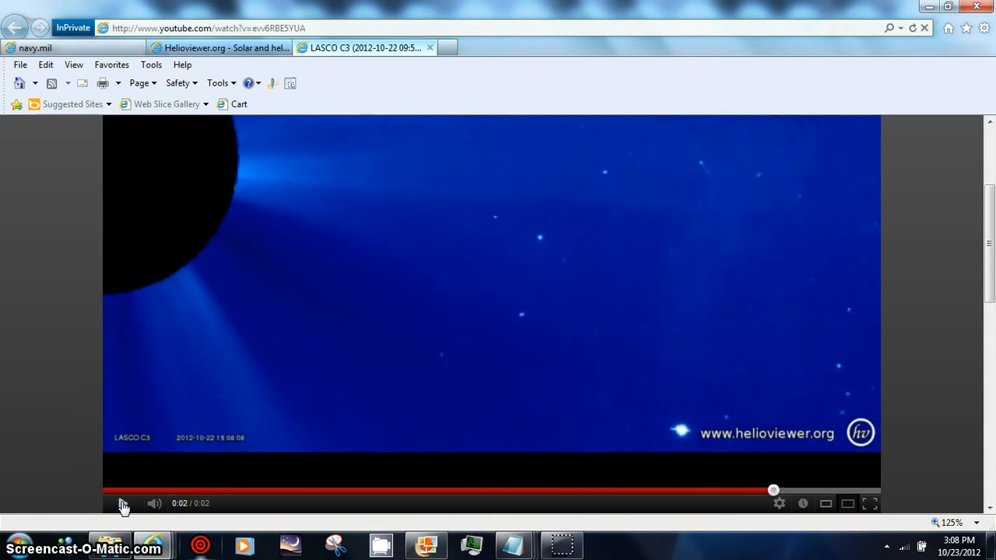
pyautogui.click(123, 505)
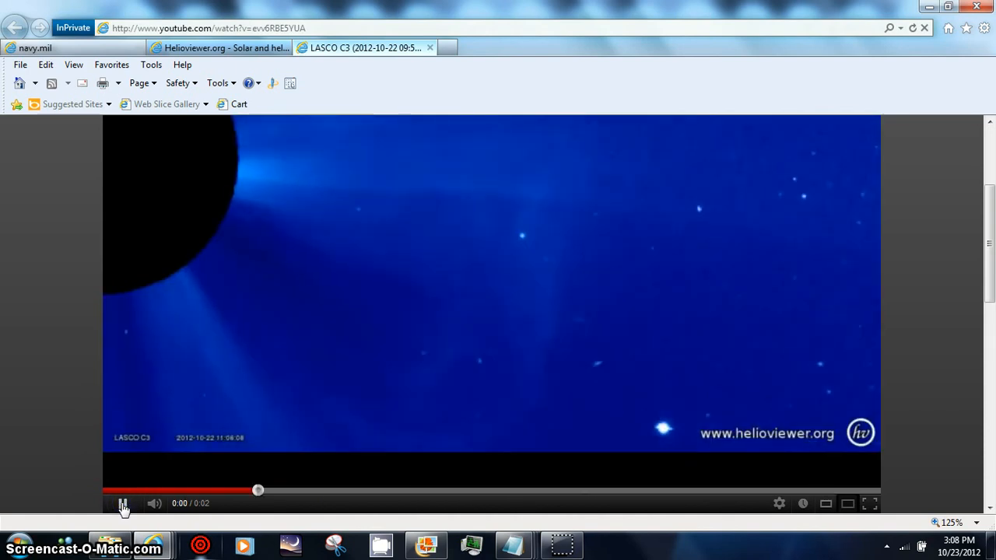
pyautogui.click(123, 504)
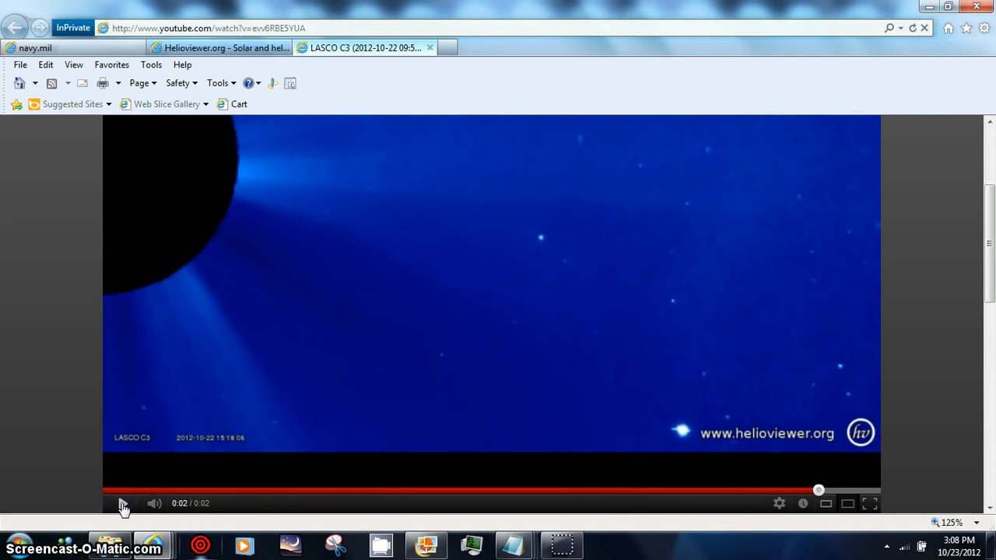
pyautogui.click(122, 505)
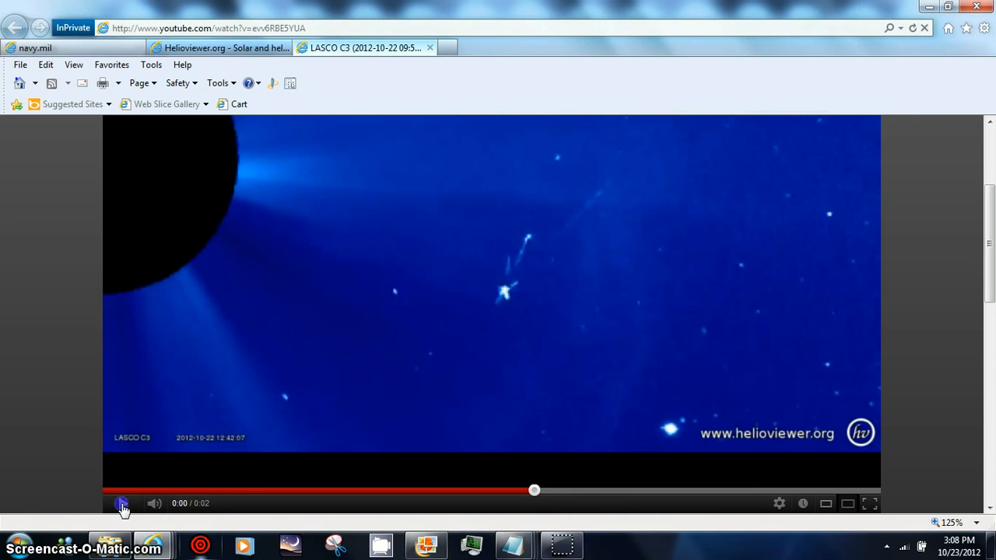
pyautogui.click(121, 504)
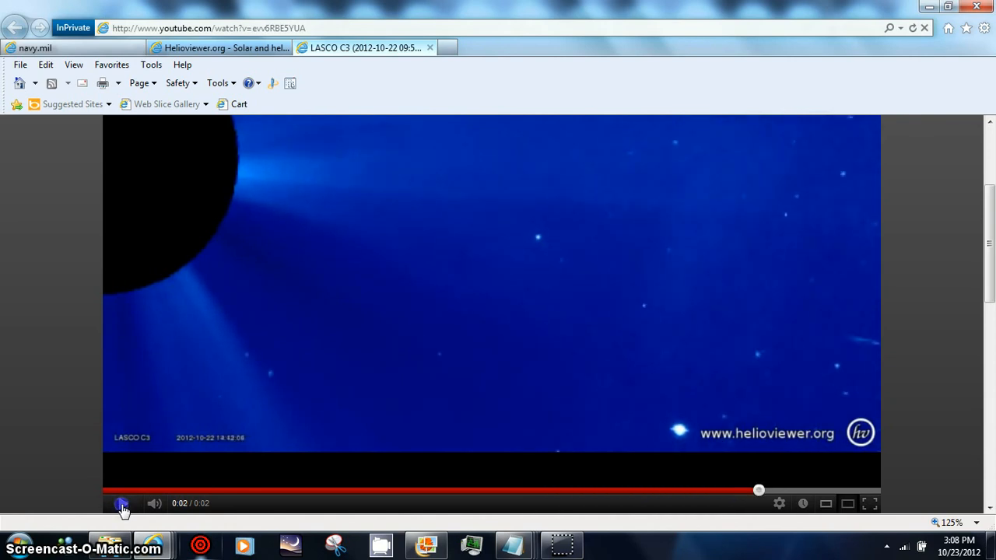
pyautogui.click(121, 504)
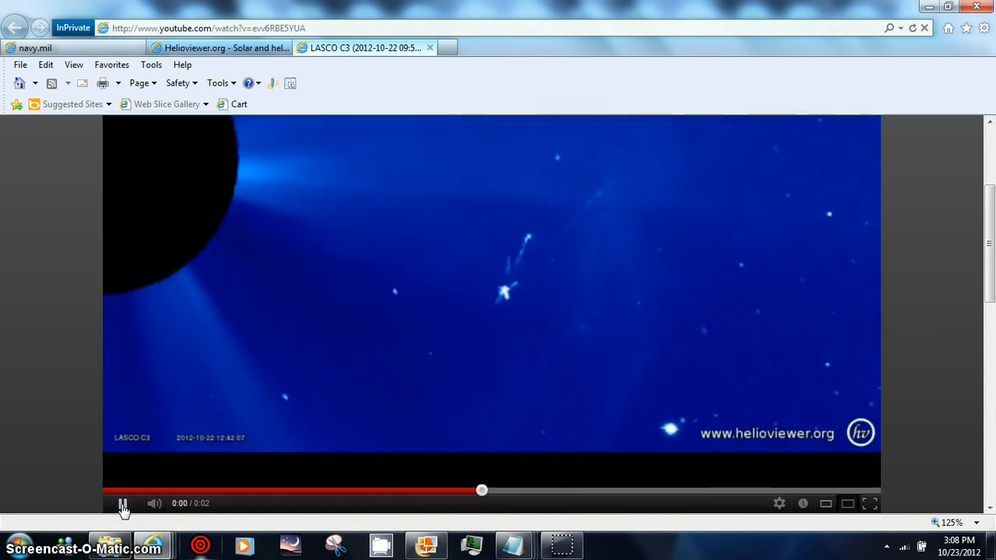
pyautogui.click(123, 504)
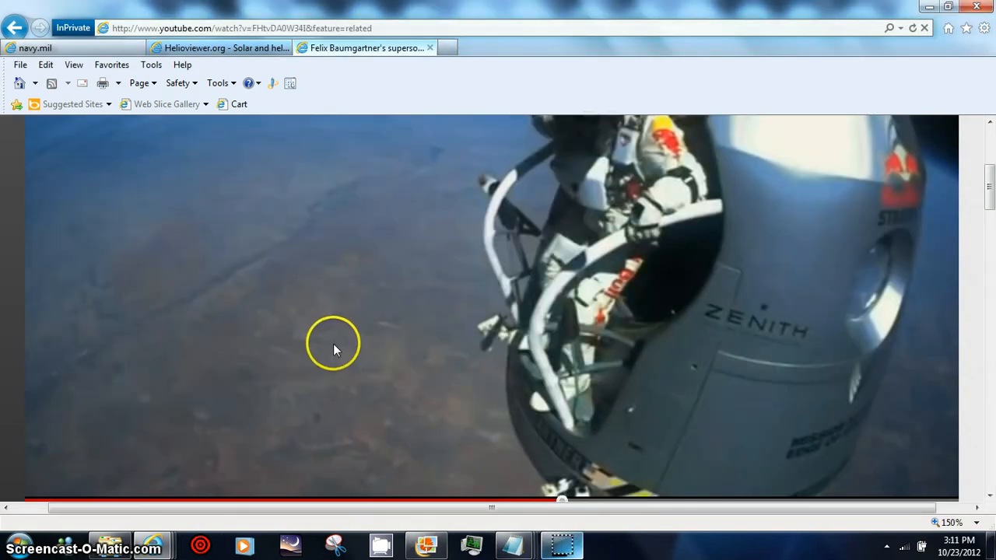
pyautogui.moveTo(562, 544)
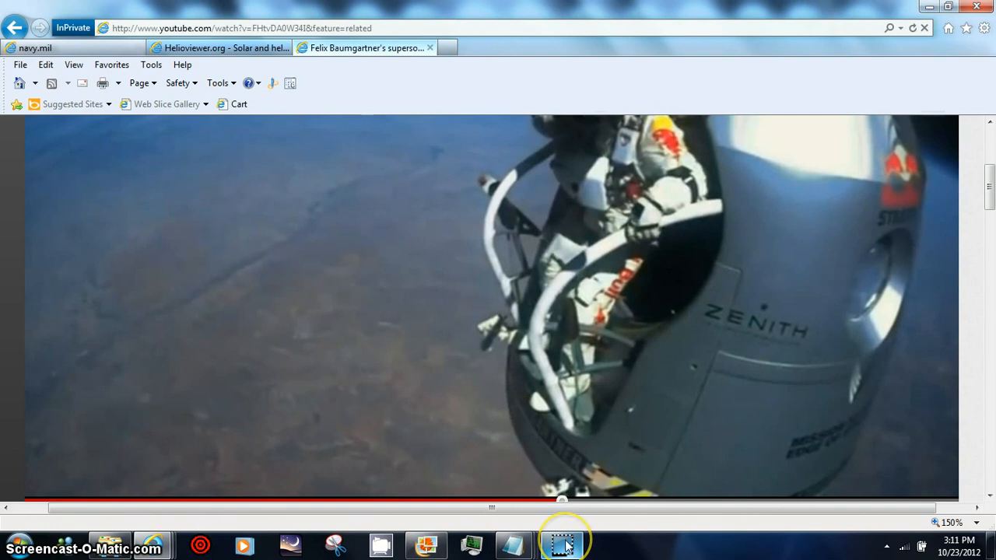